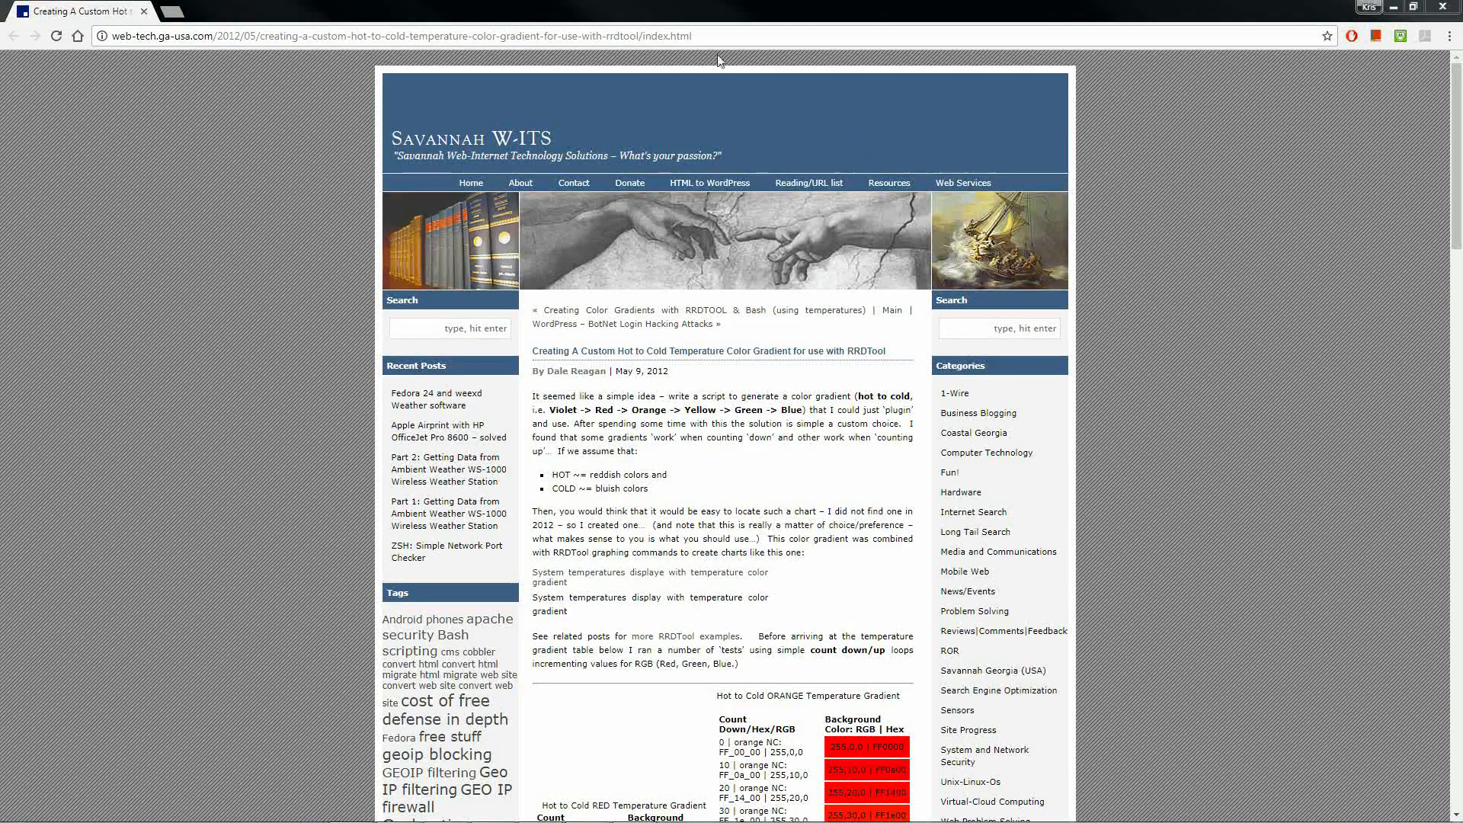
# - Highlight the gradient page URL and review the Violet-to-Blue hot-to-cold RGB table
pyautogui.click(401, 35)
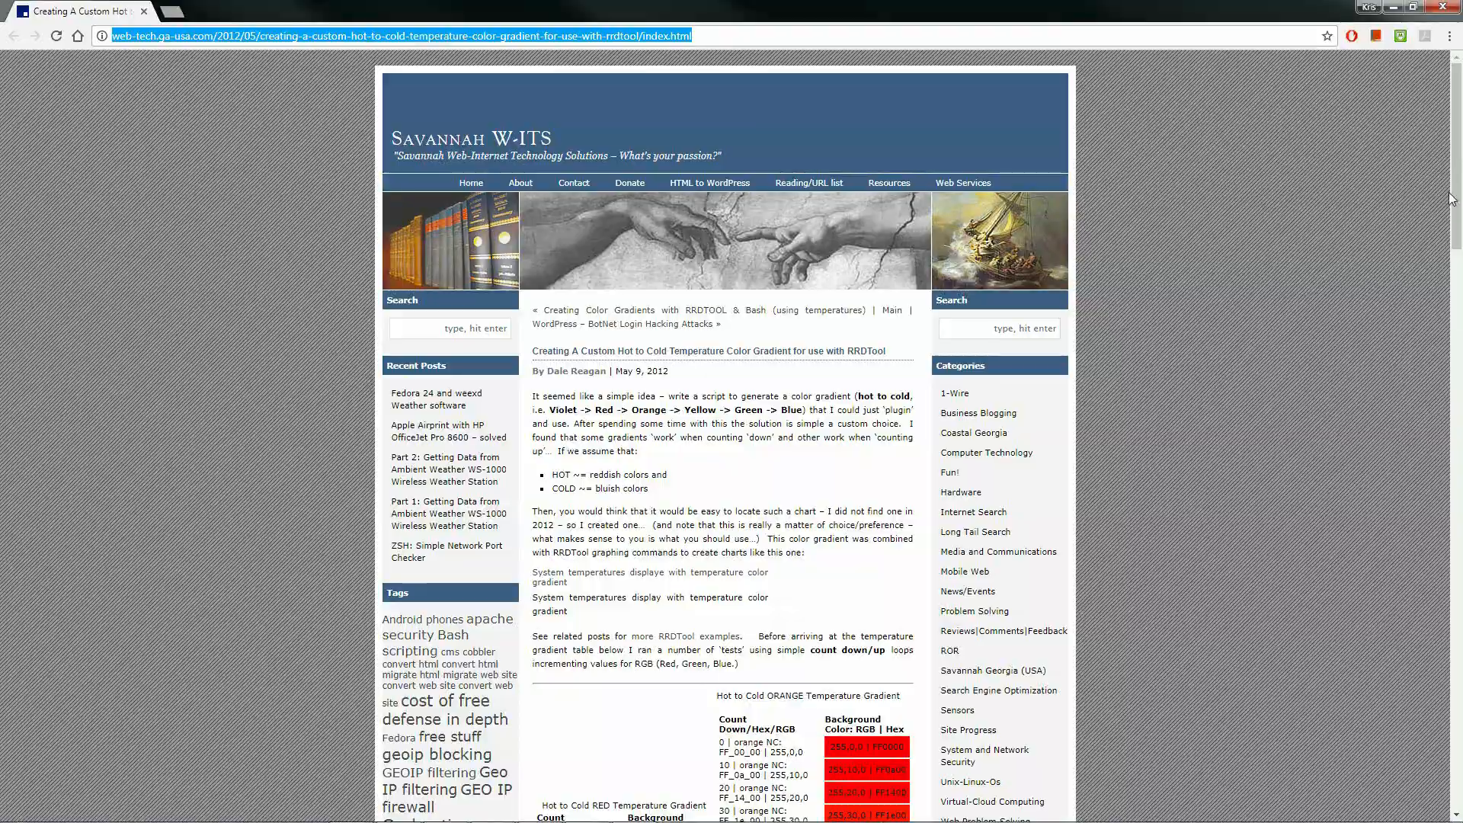
pyautogui.scroll(-3)
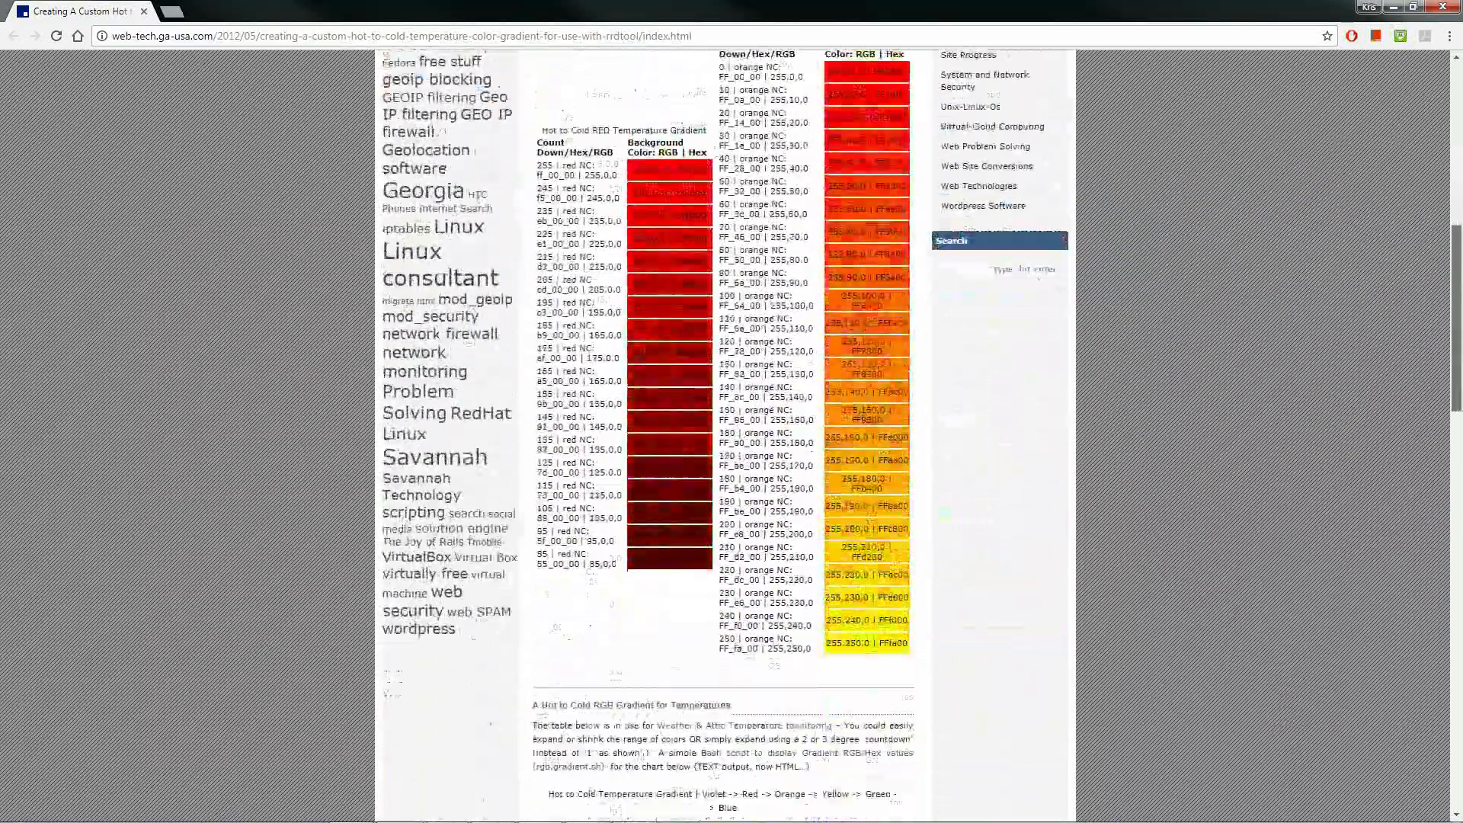
pyautogui.scroll(-3)
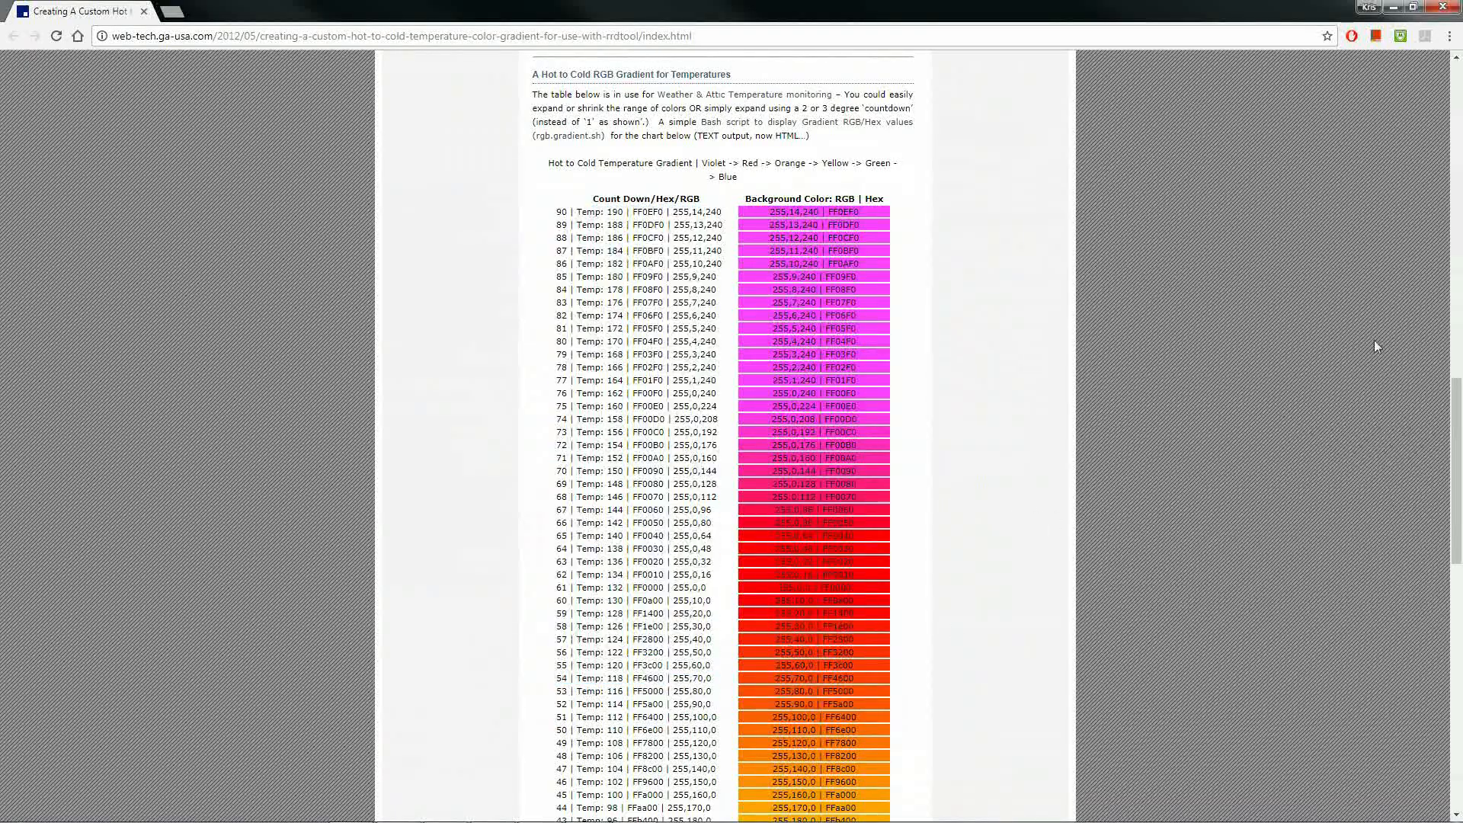
pyautogui.click(585, 808)
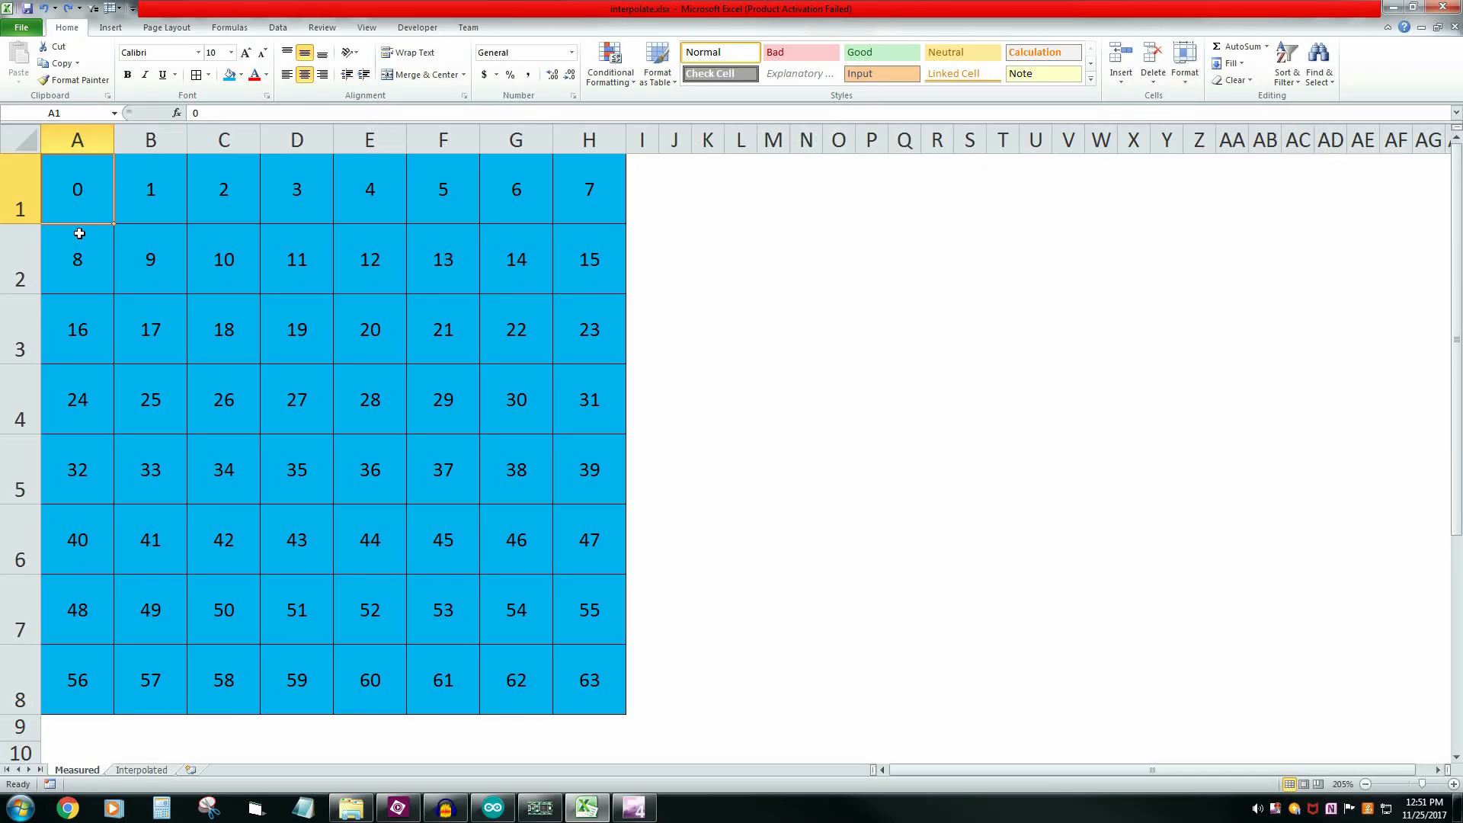
# - Inspect measured points 1 and 3 in Excel's 8×8 grid, then move to the Interpolated sheet
pyautogui.click(151, 189)
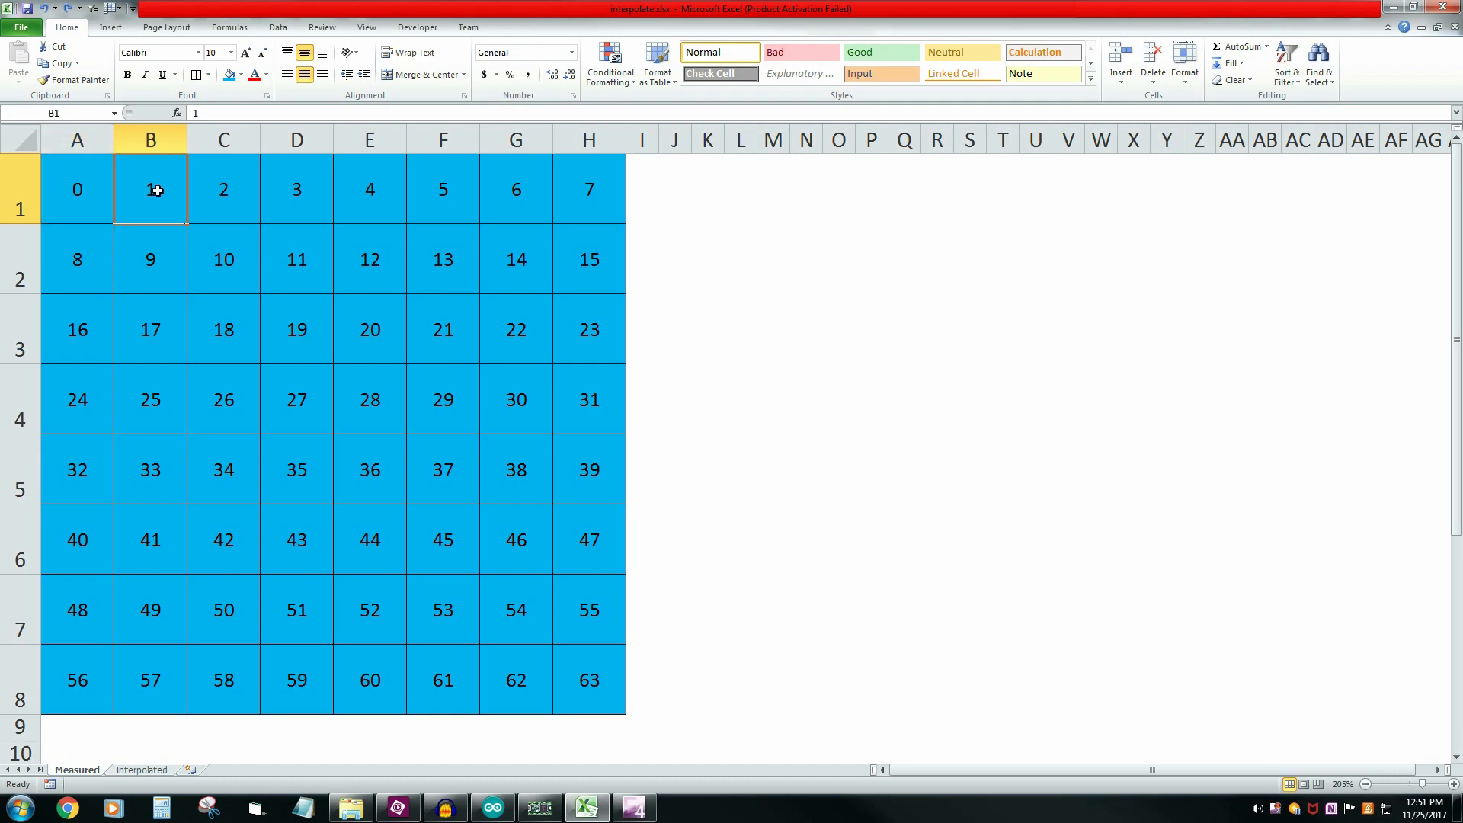
pyautogui.click(297, 189)
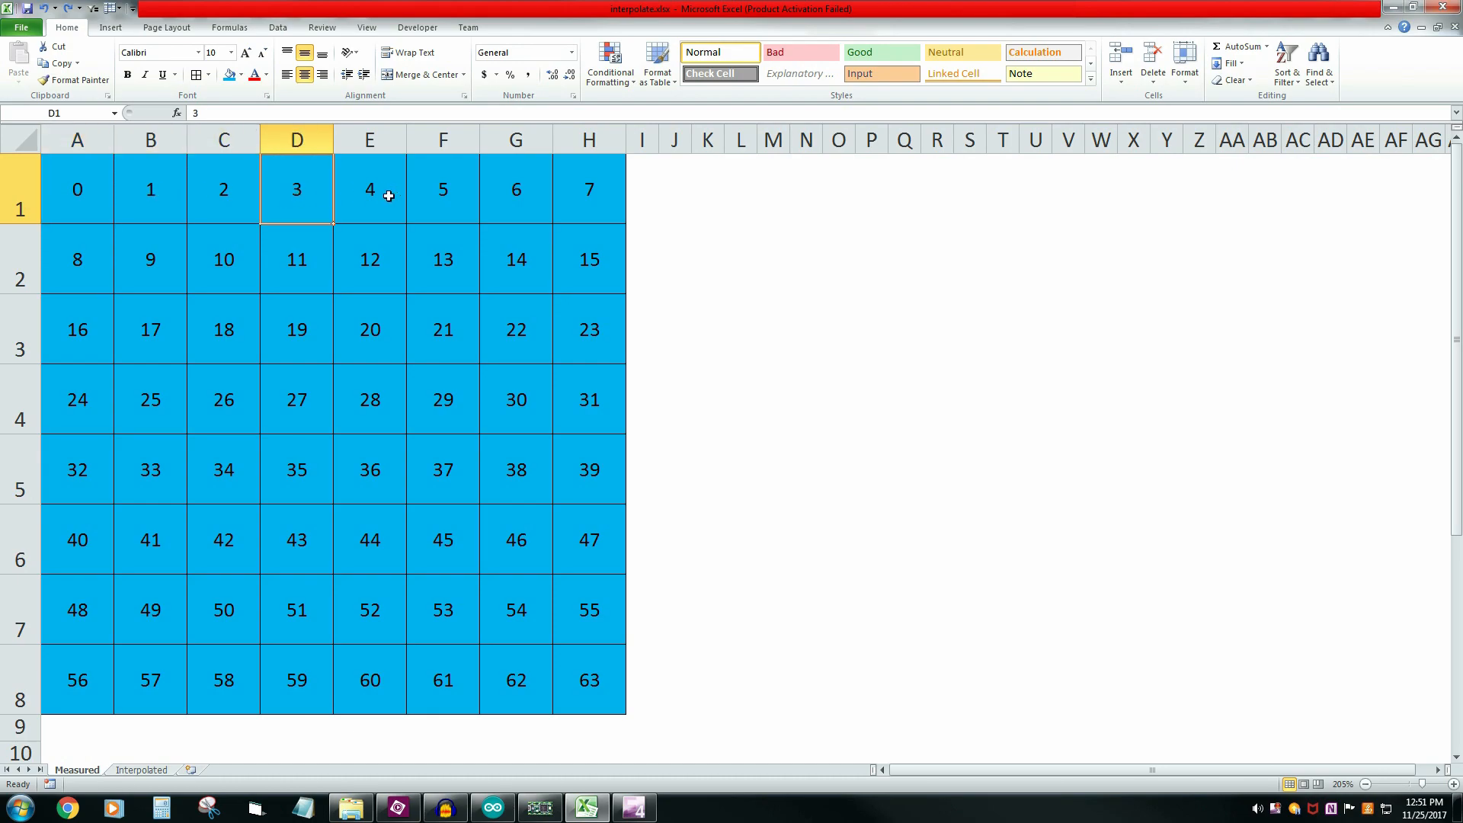
pyautogui.click(141, 769)
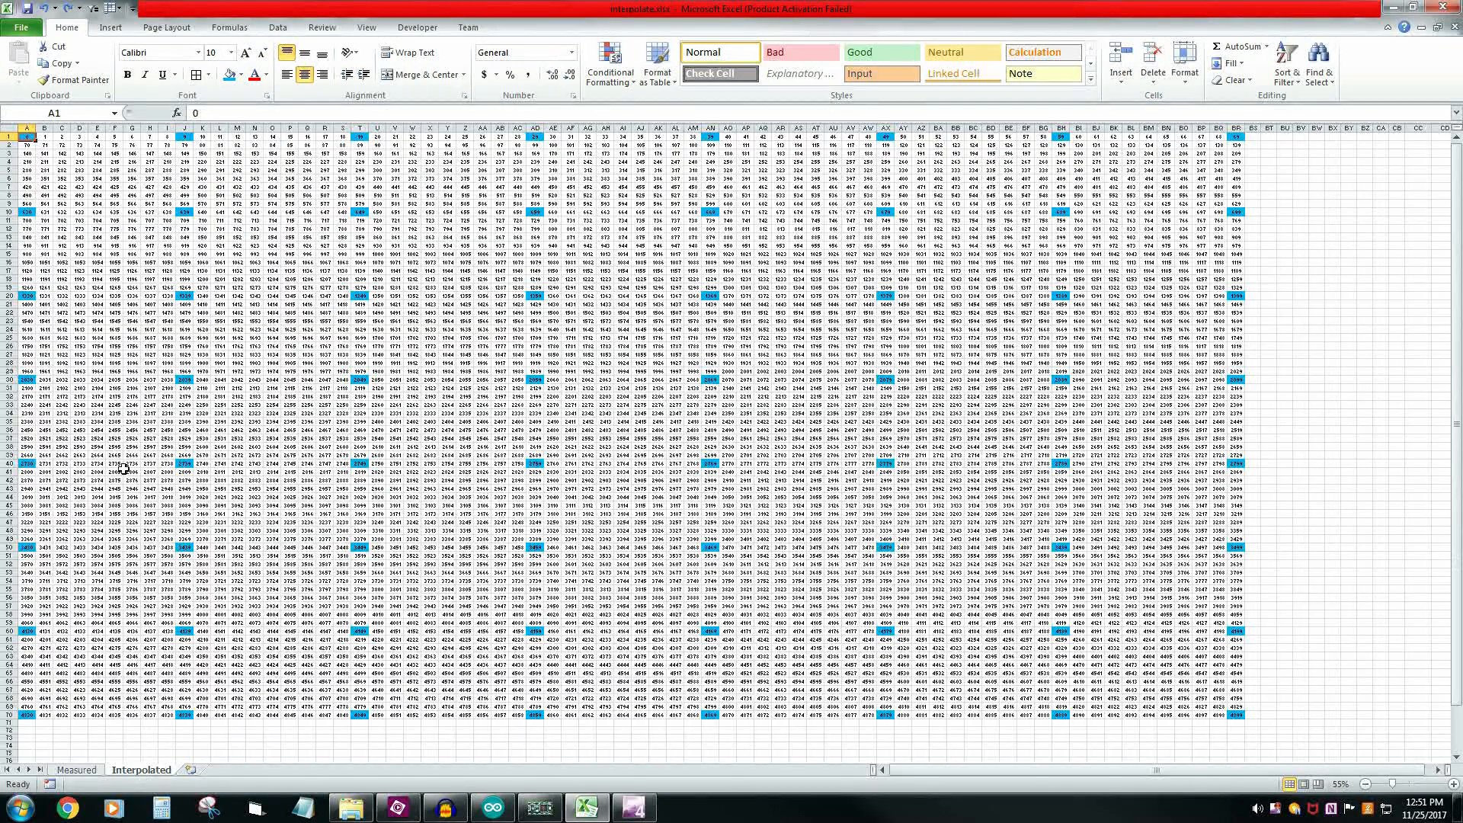
pyautogui.click(359, 136)
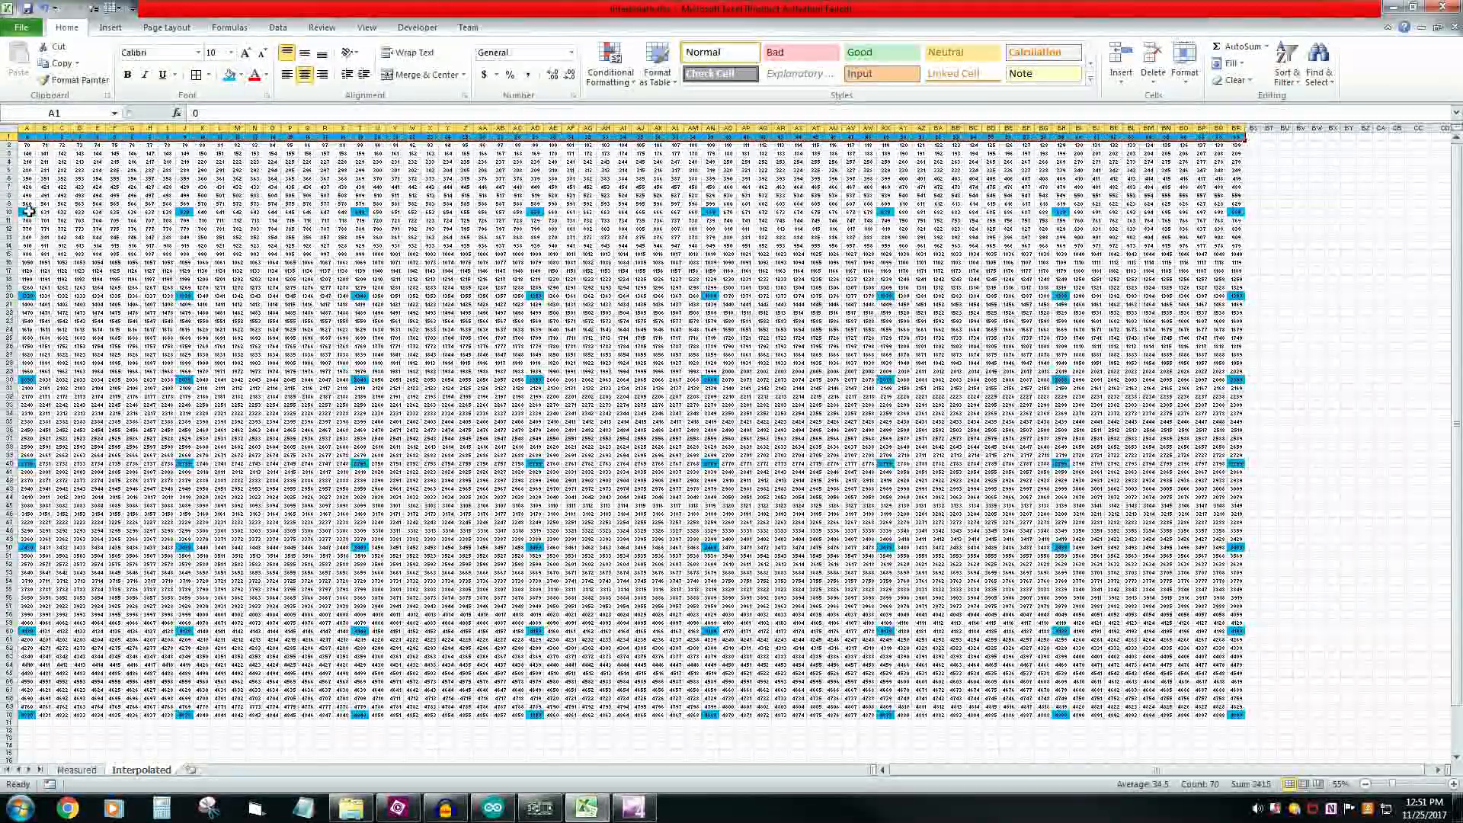
pyautogui.click(28, 210)
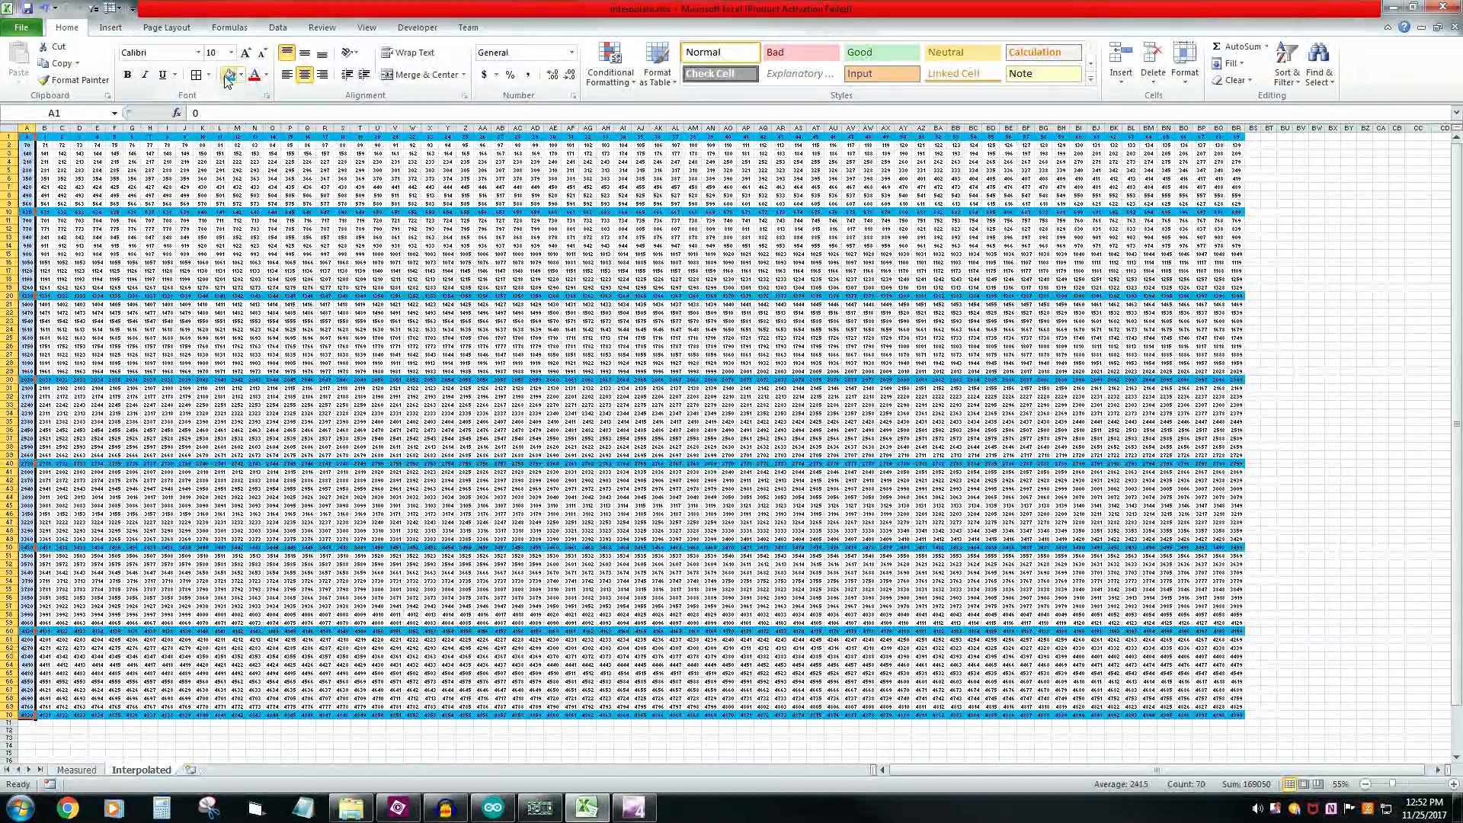
pyautogui.click(43, 145)
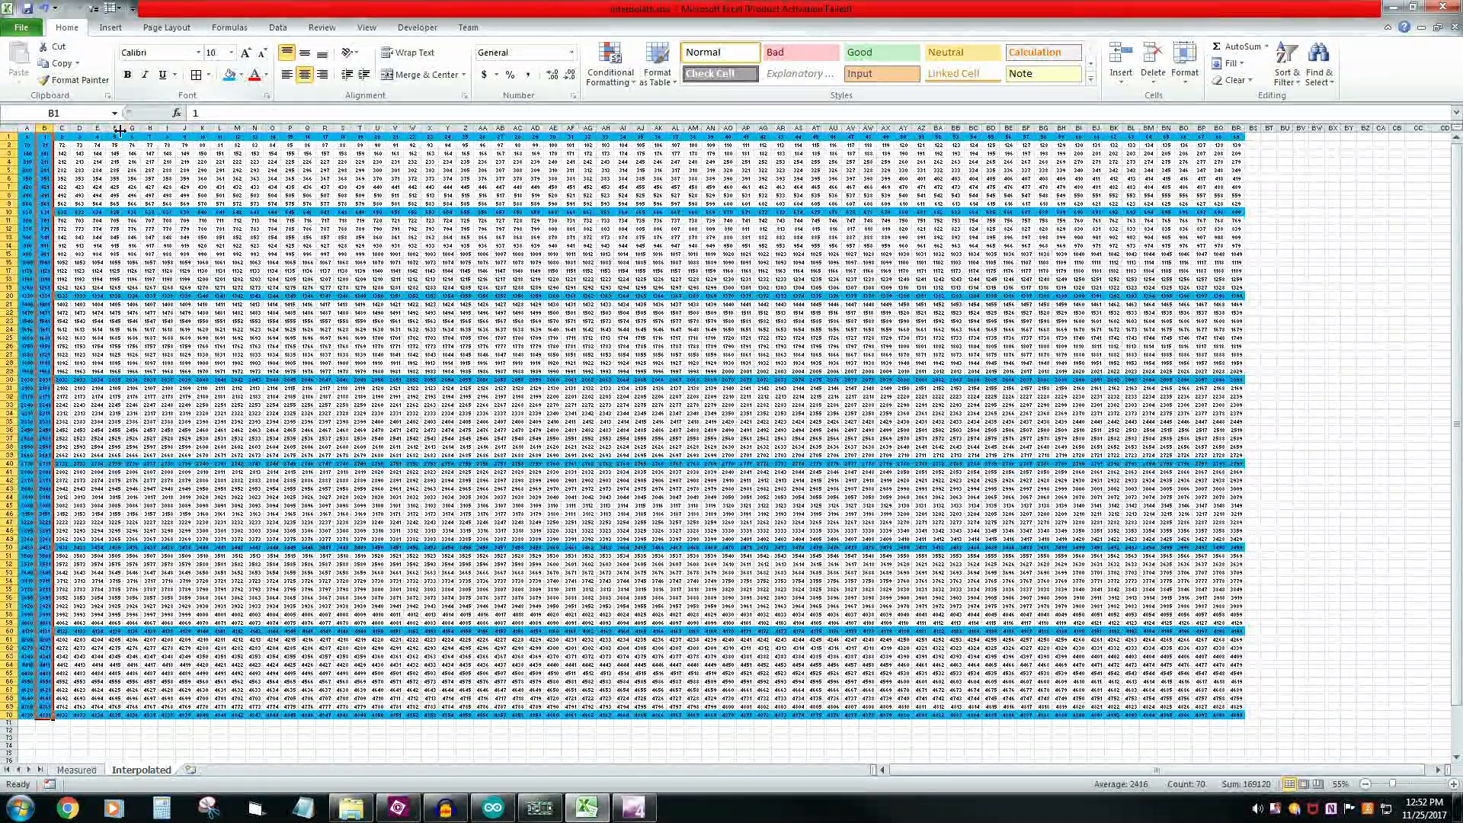
pyautogui.click(1238, 128)
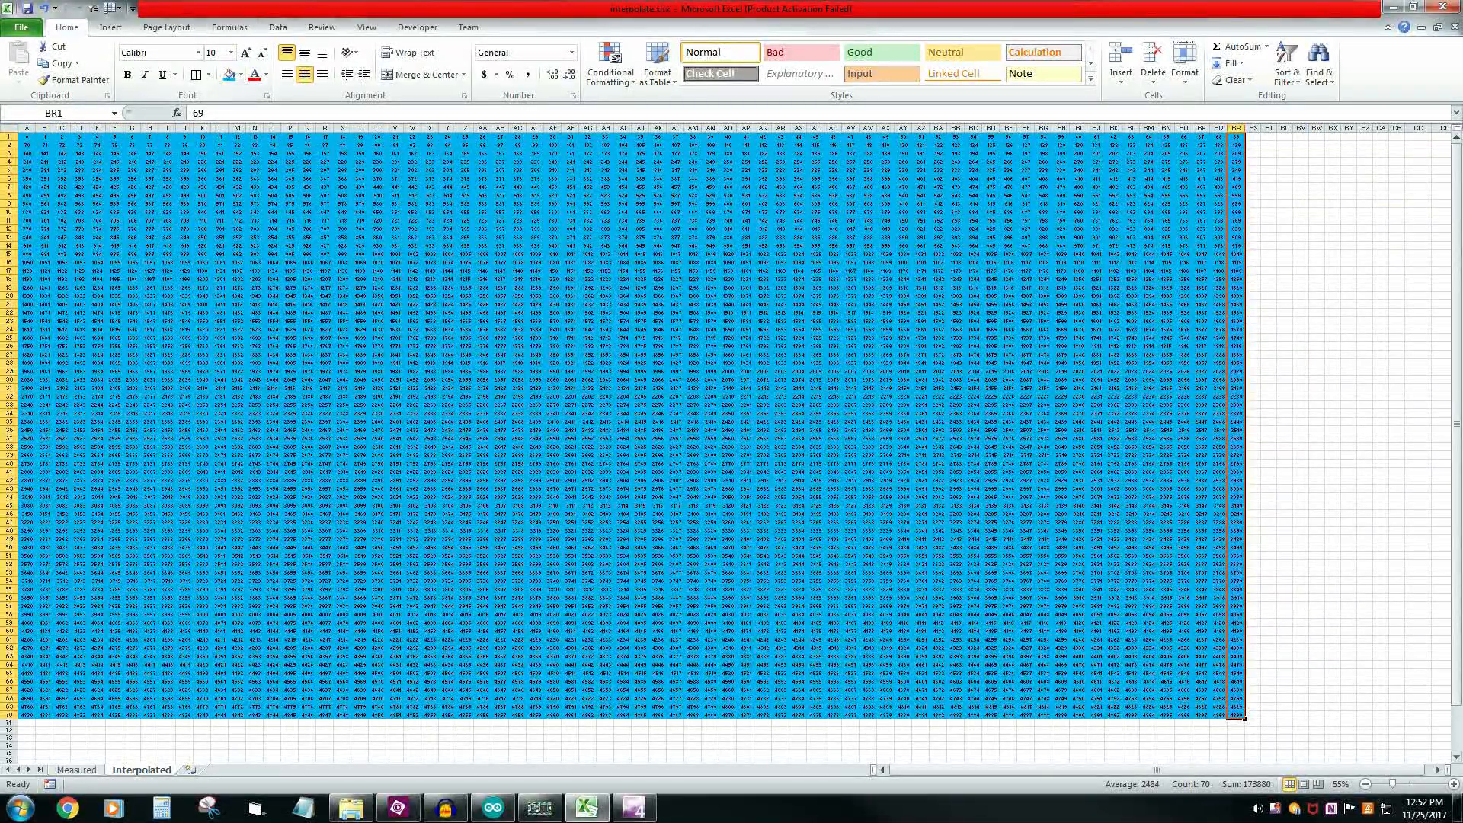
pyautogui.click(1300, 440)
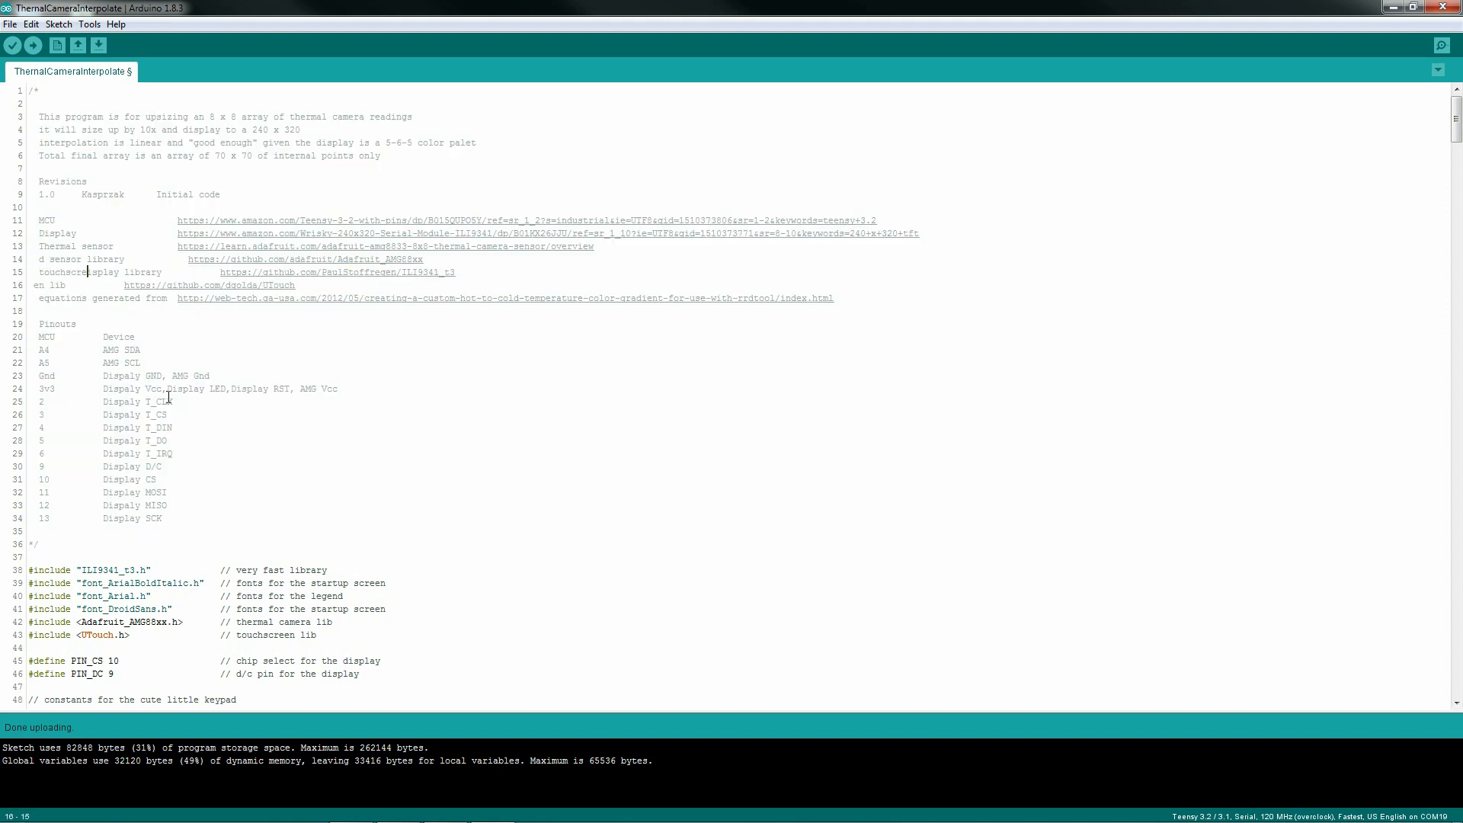
pyautogui.moveTo(105, 335)
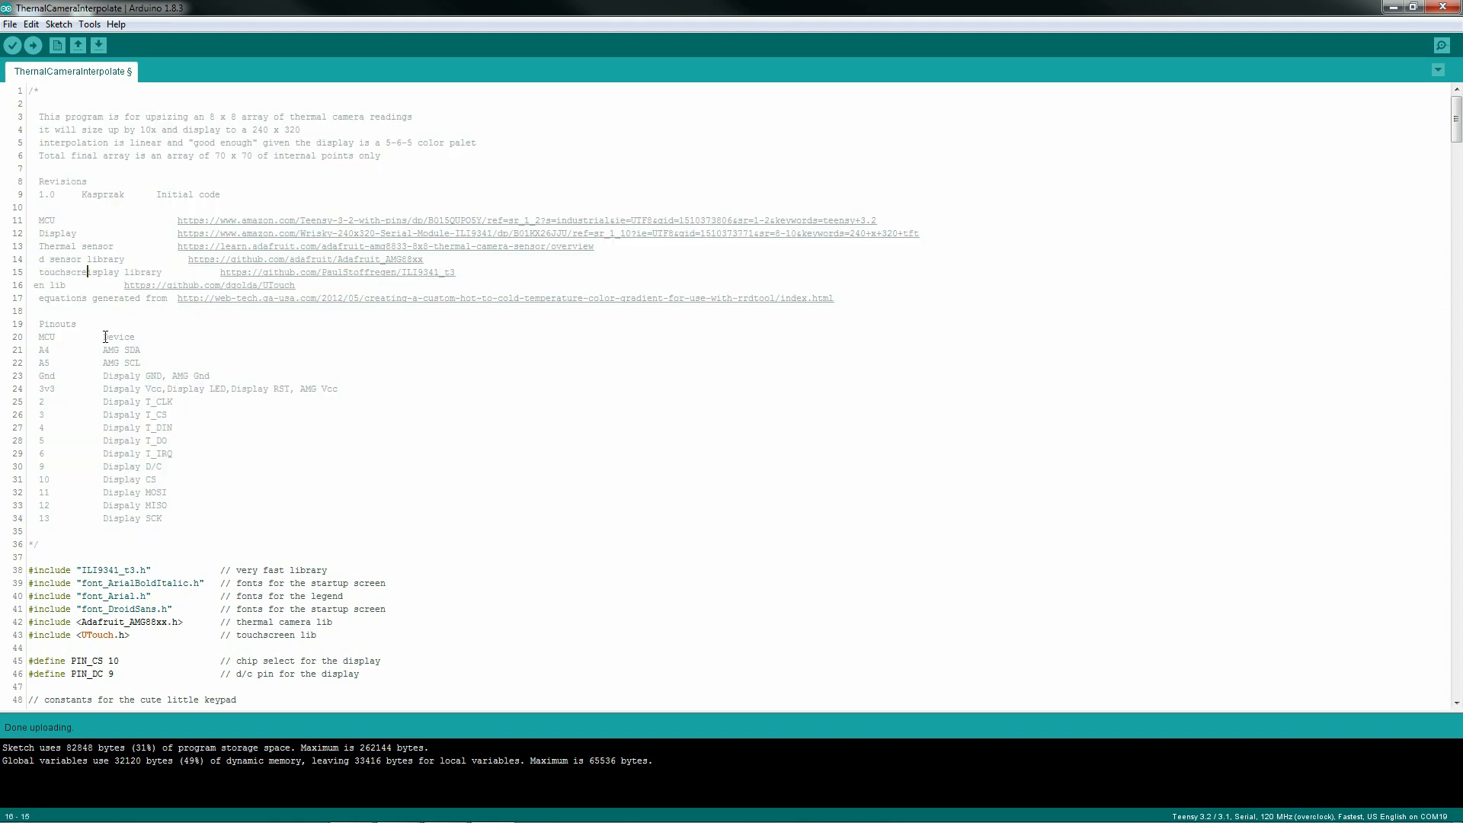
pyautogui.scroll(-3)
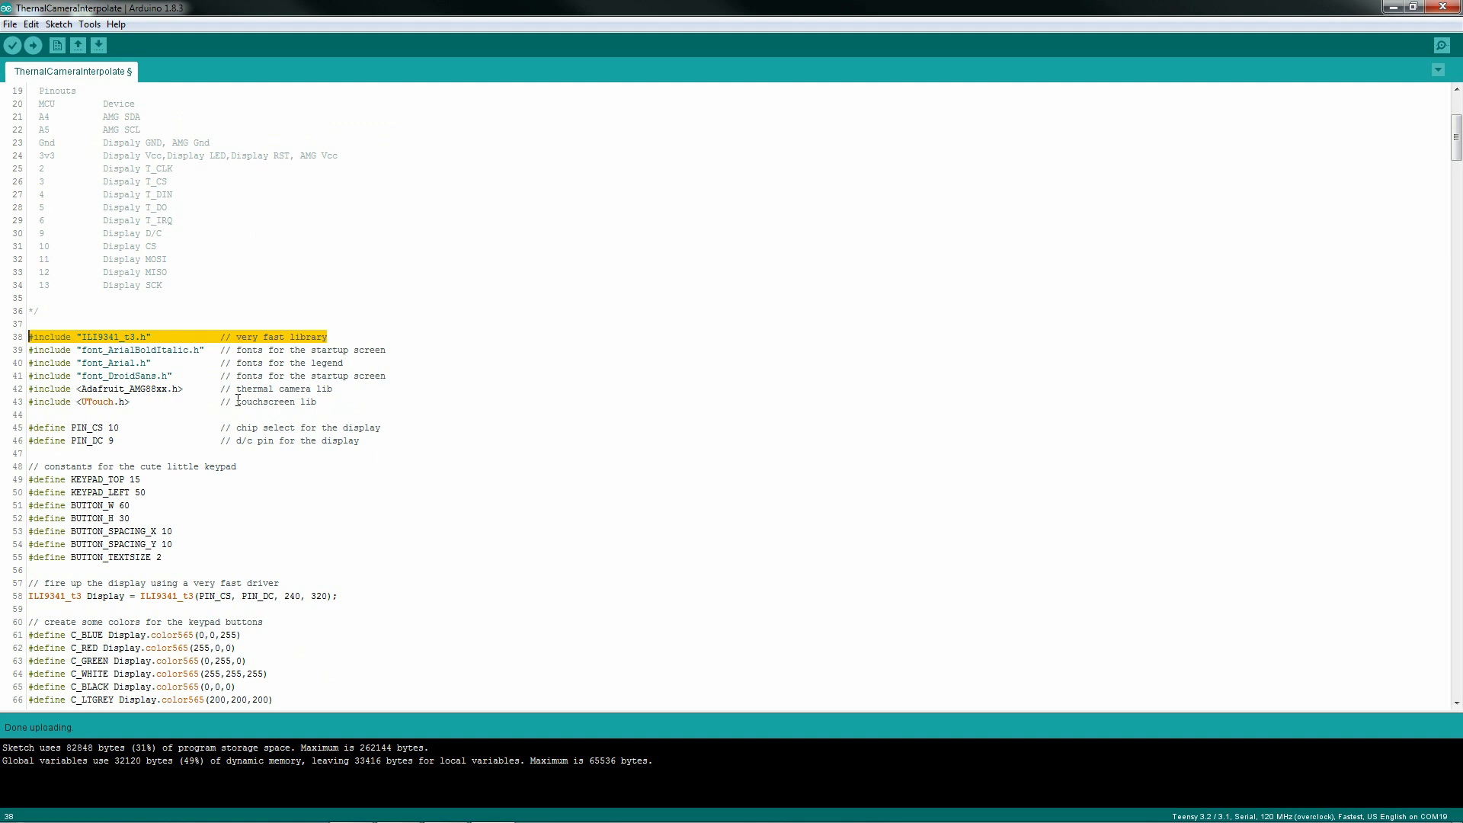
pyautogui.click(384, 375)
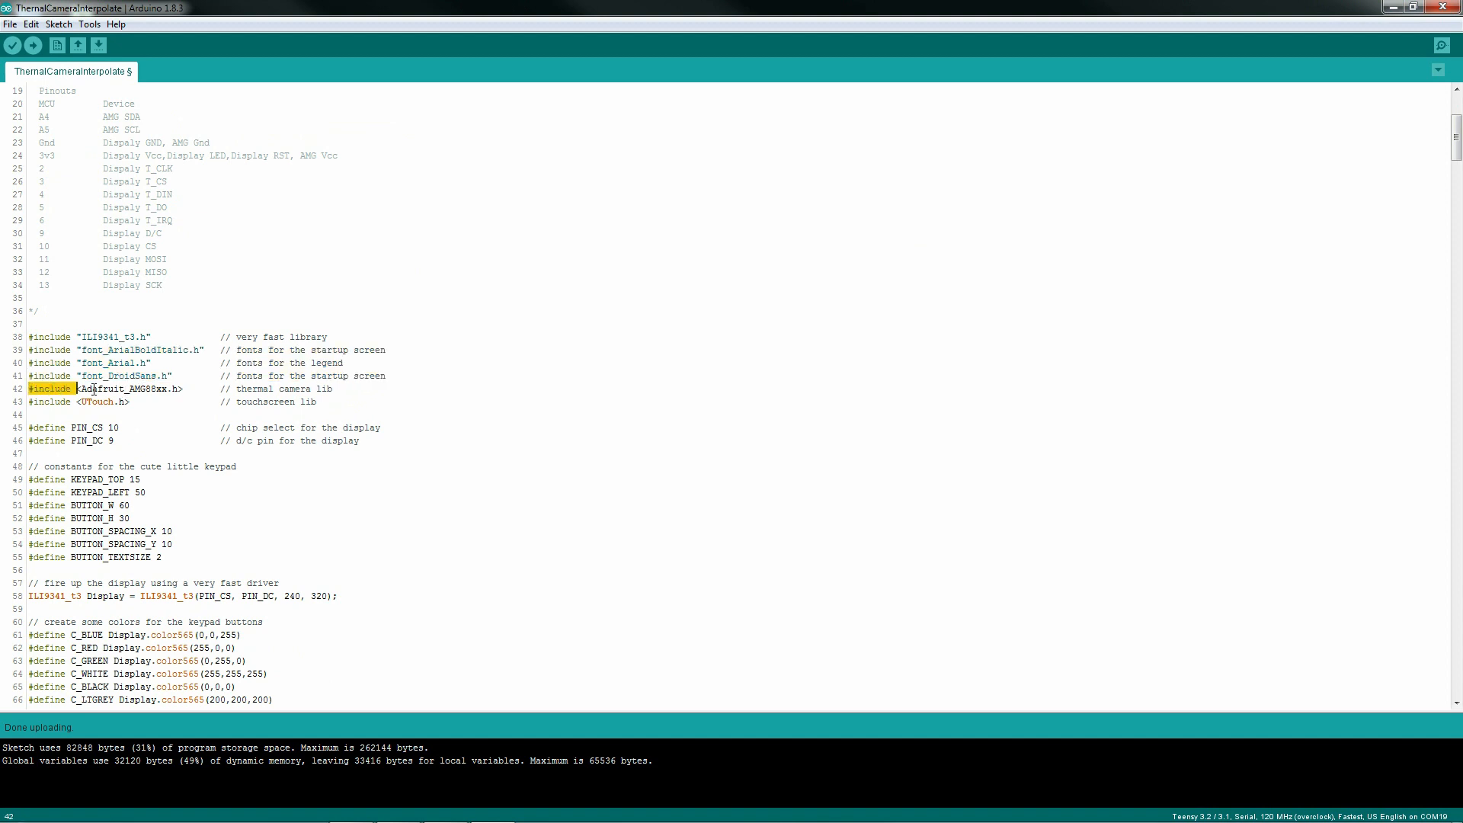
pyautogui.doubleClick(309, 401)
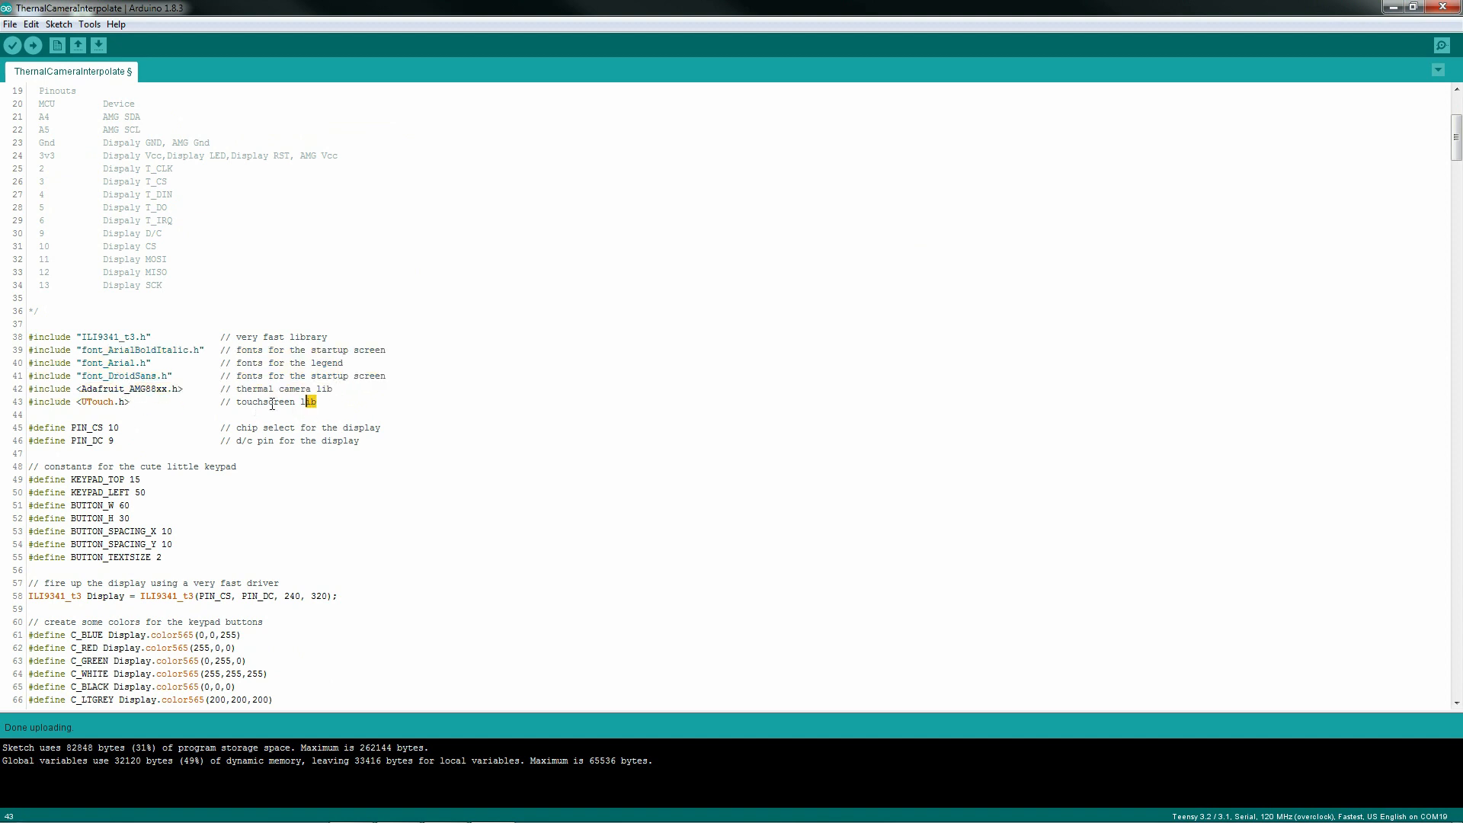
pyautogui.tripleClick(168, 401)
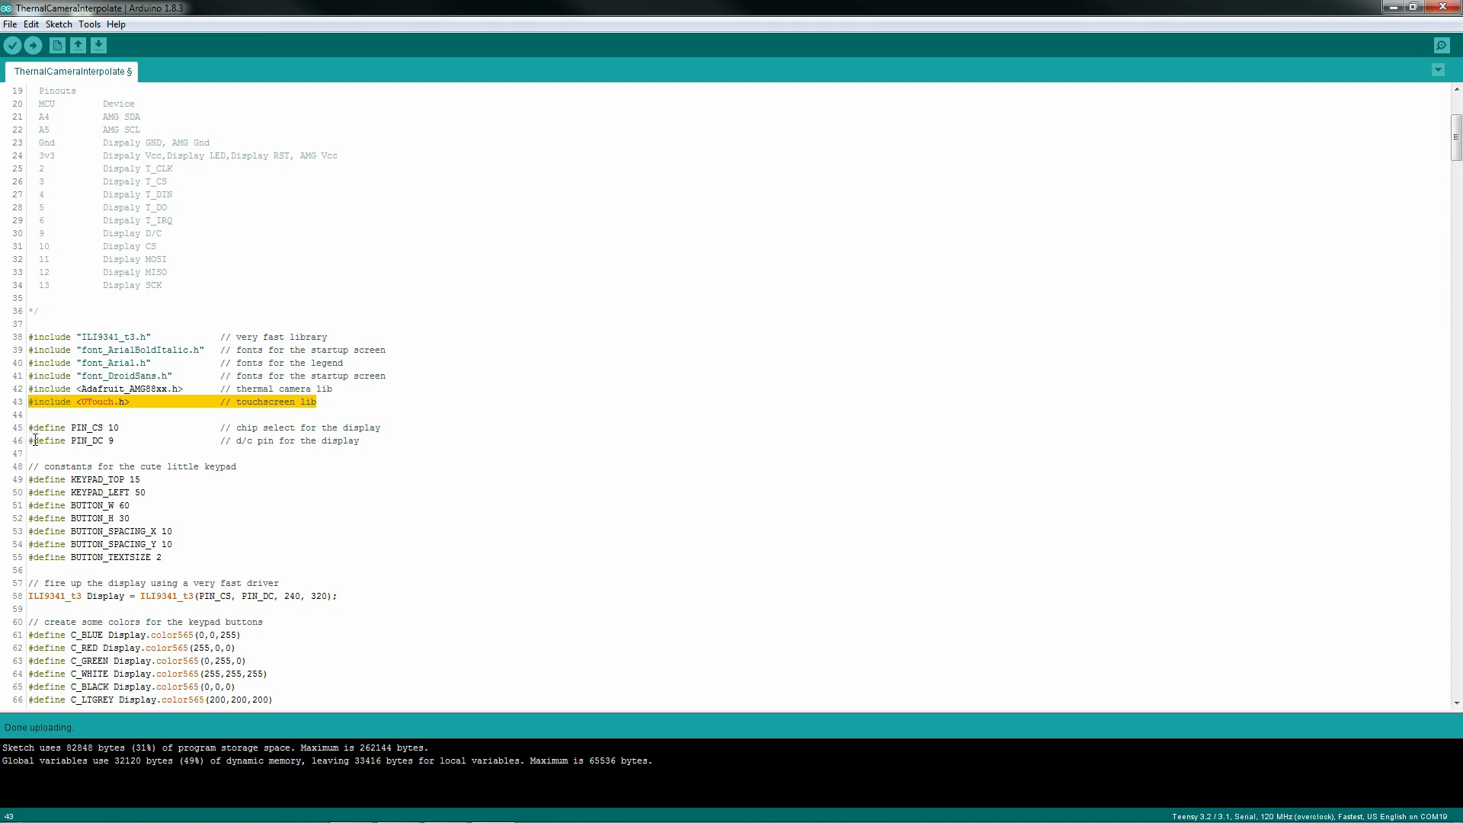
pyautogui.scroll(-3)
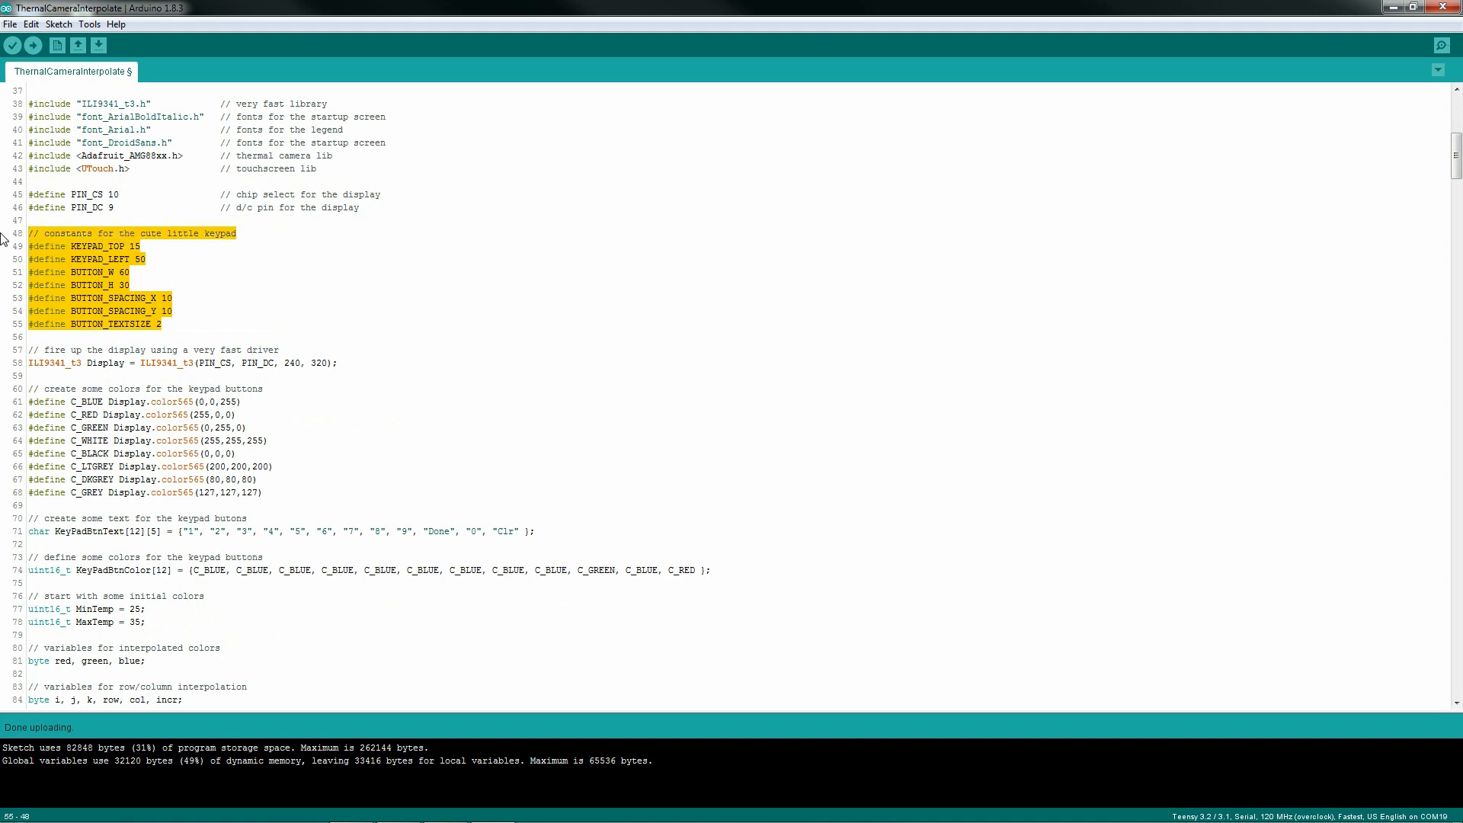
pyautogui.moveTo(209, 376)
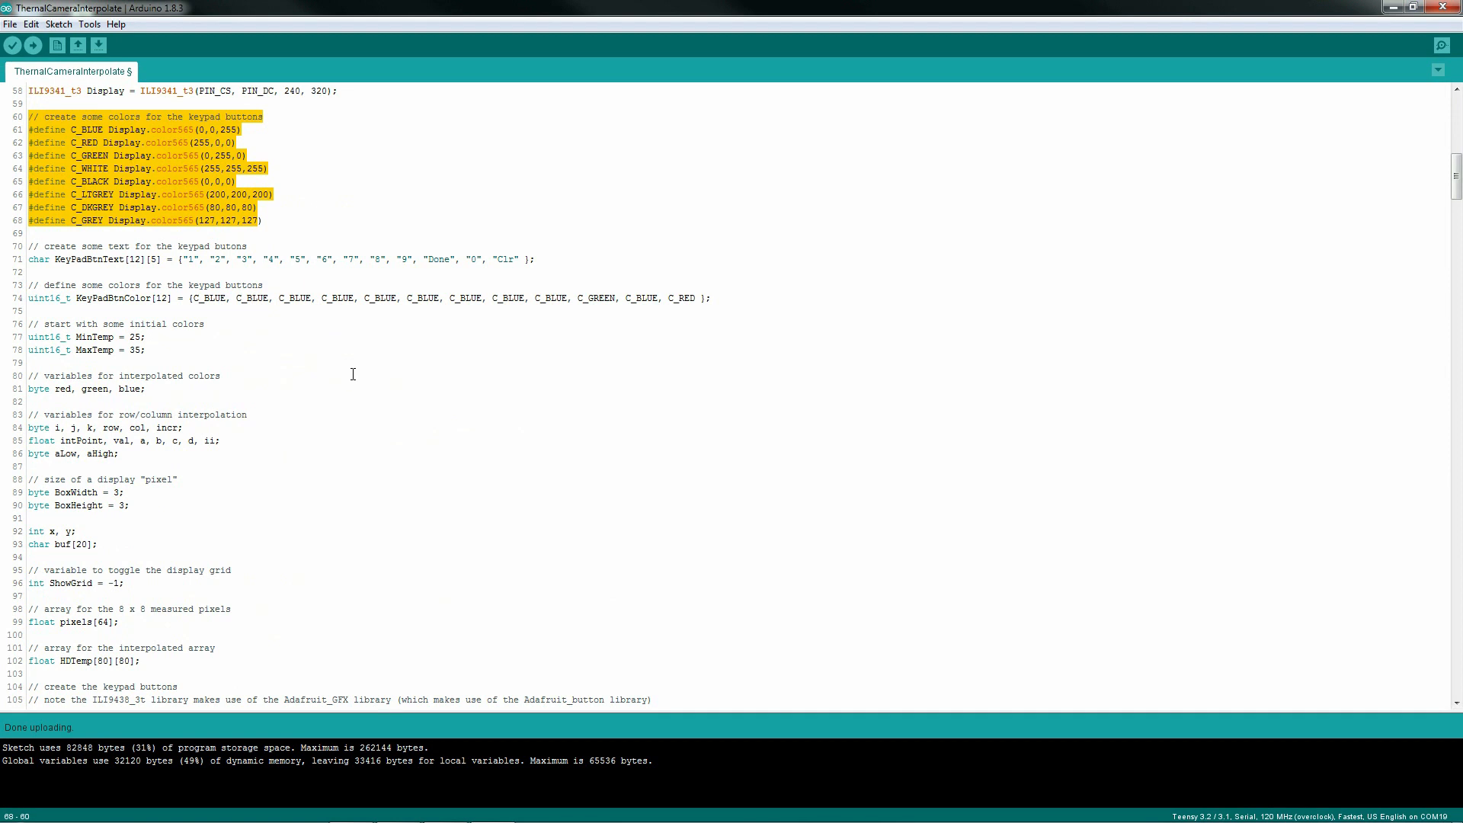
pyautogui.click(718, 297)
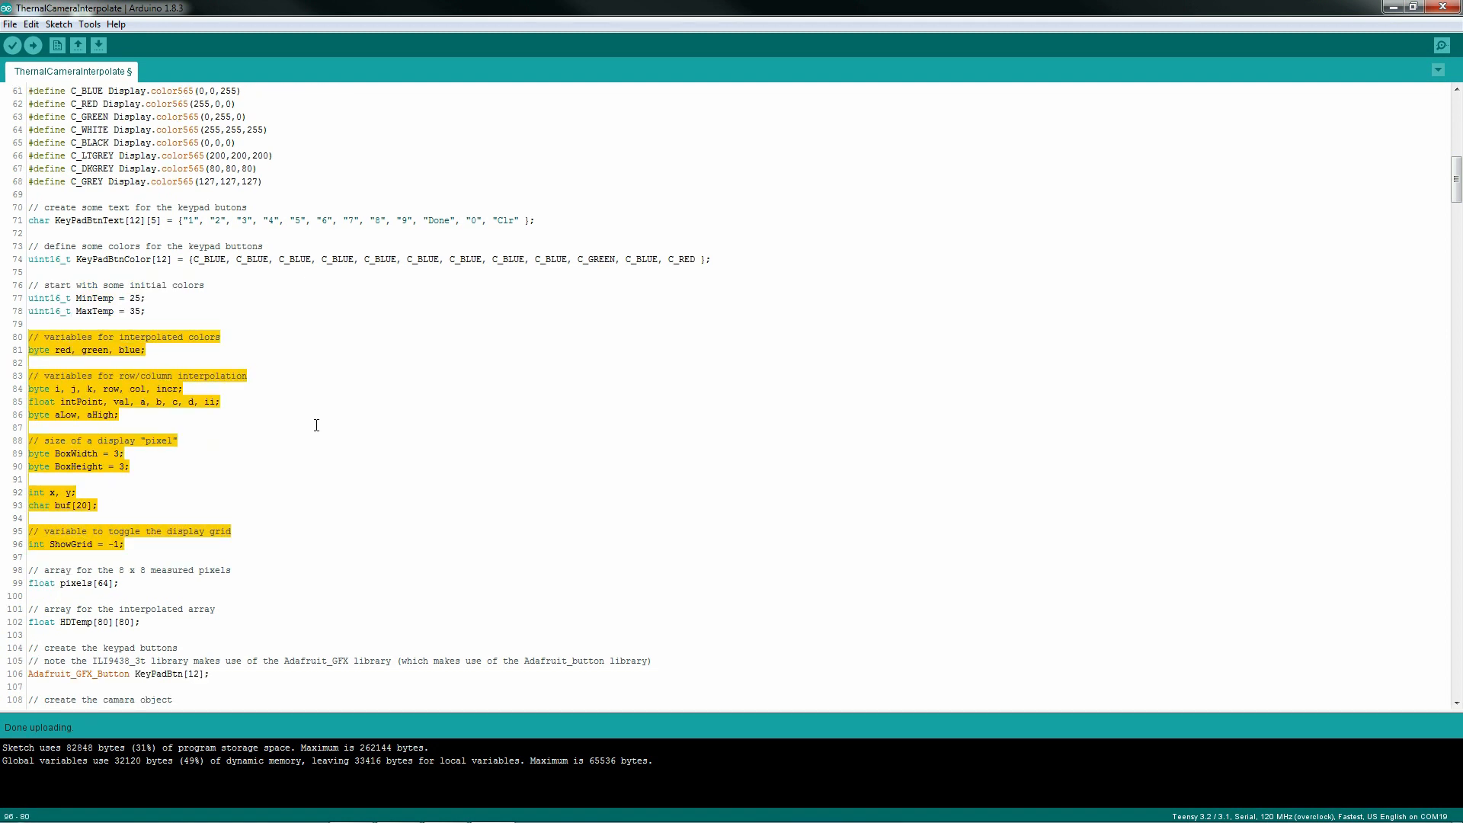
pyautogui.scroll(-3)
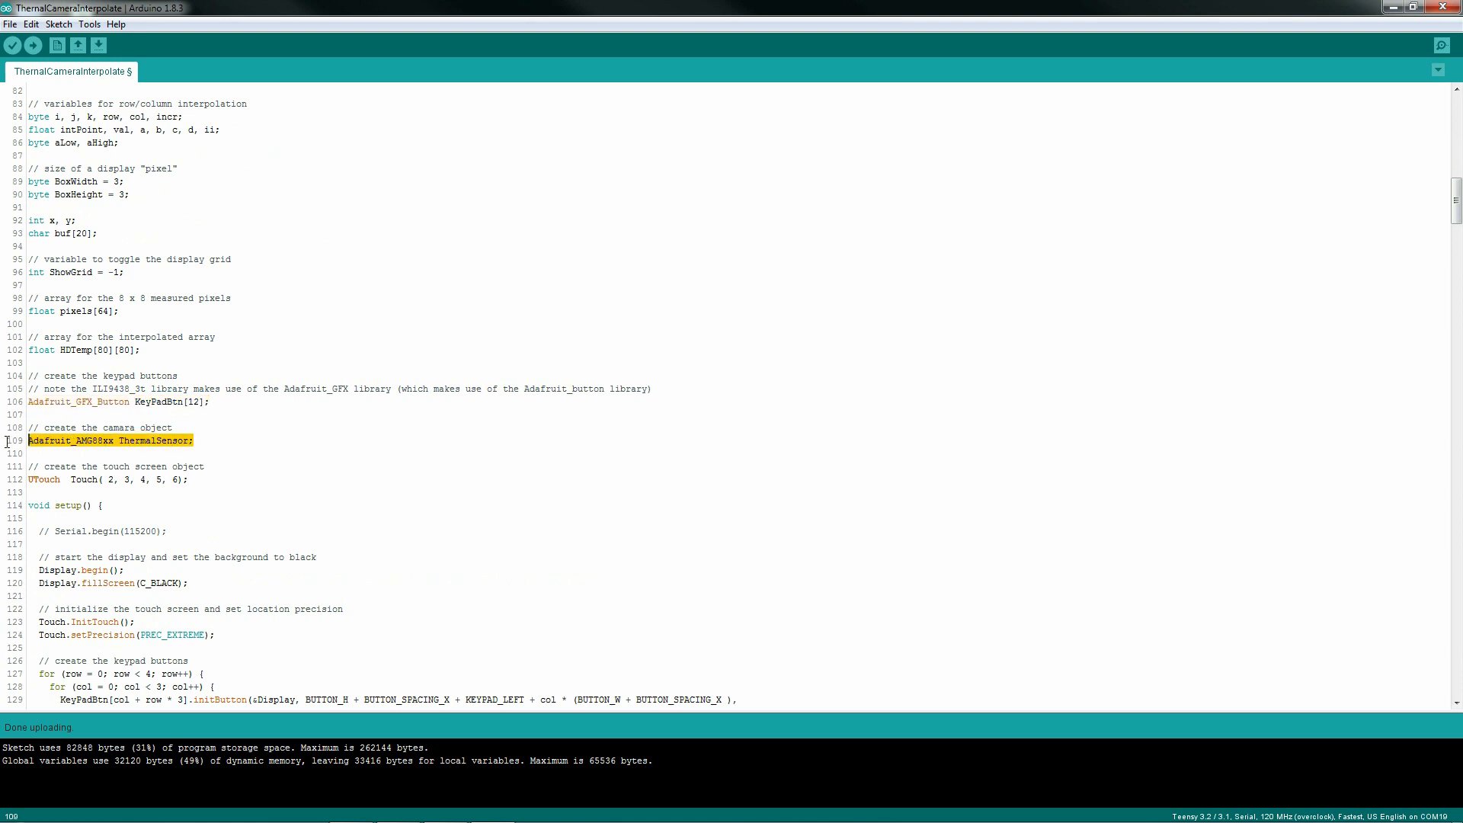
pyautogui.moveTo(172, 496)
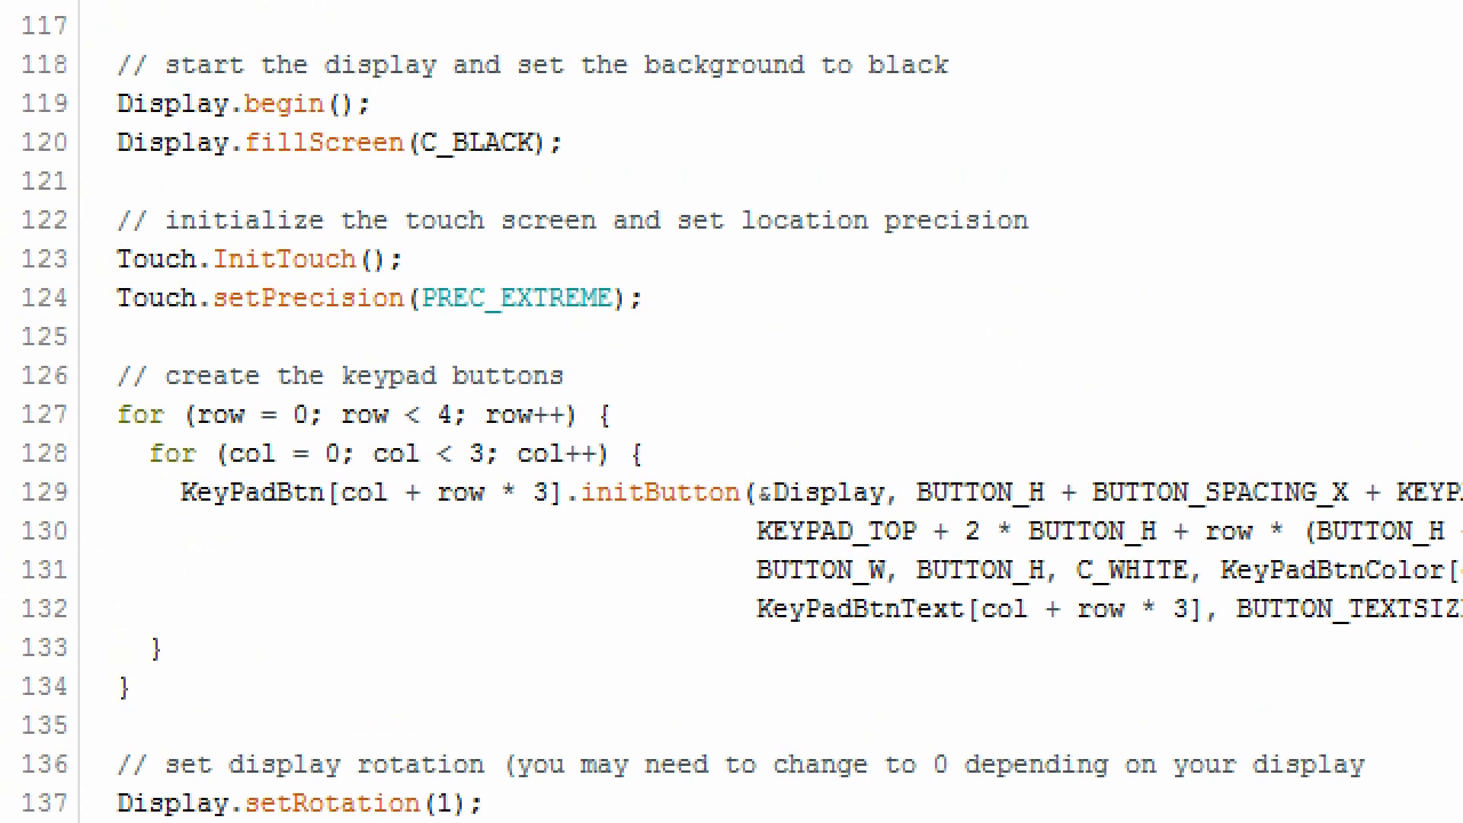
pyautogui.scroll(-3)
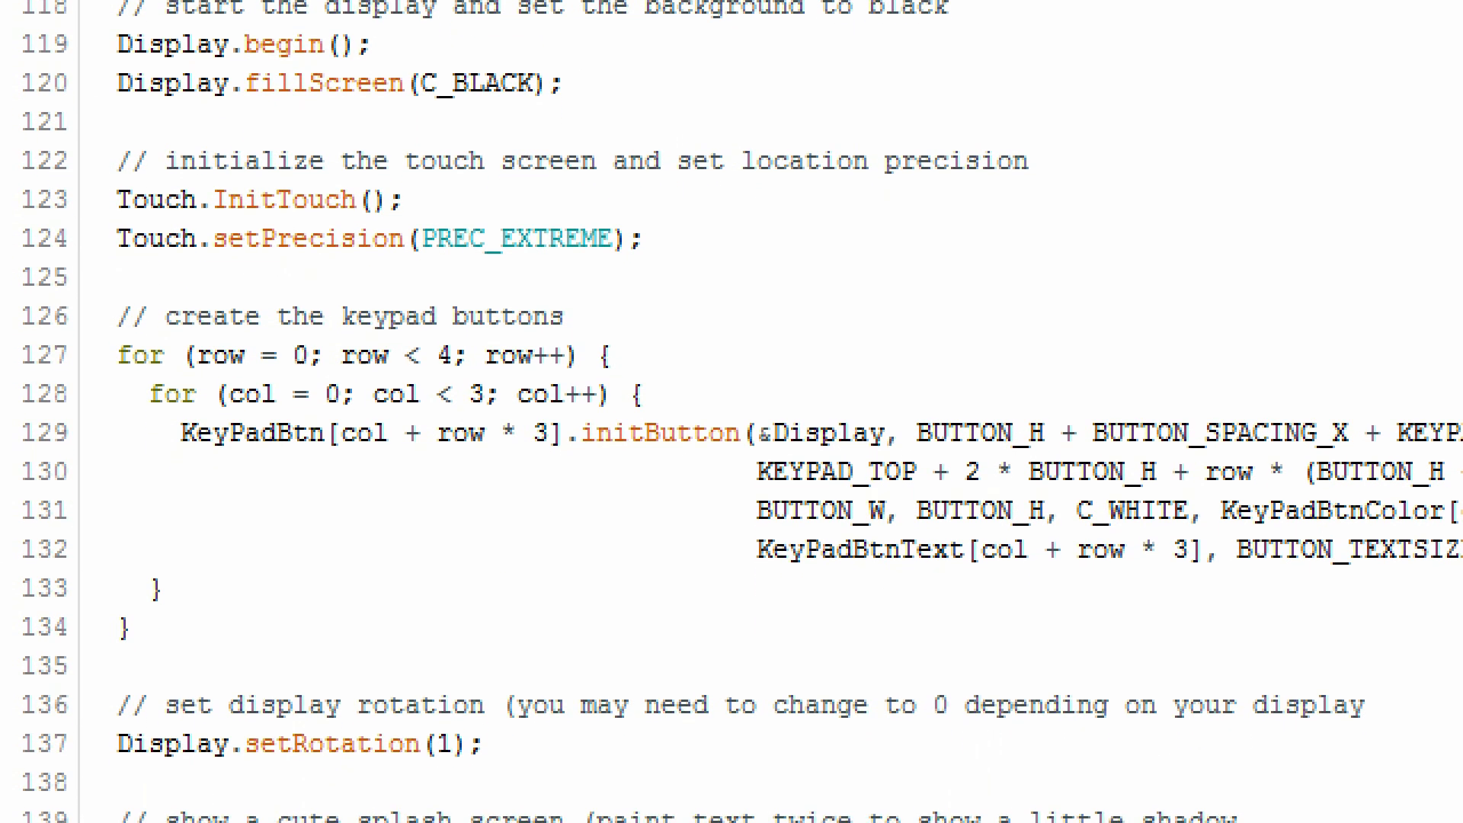
pyautogui.scroll(-3)
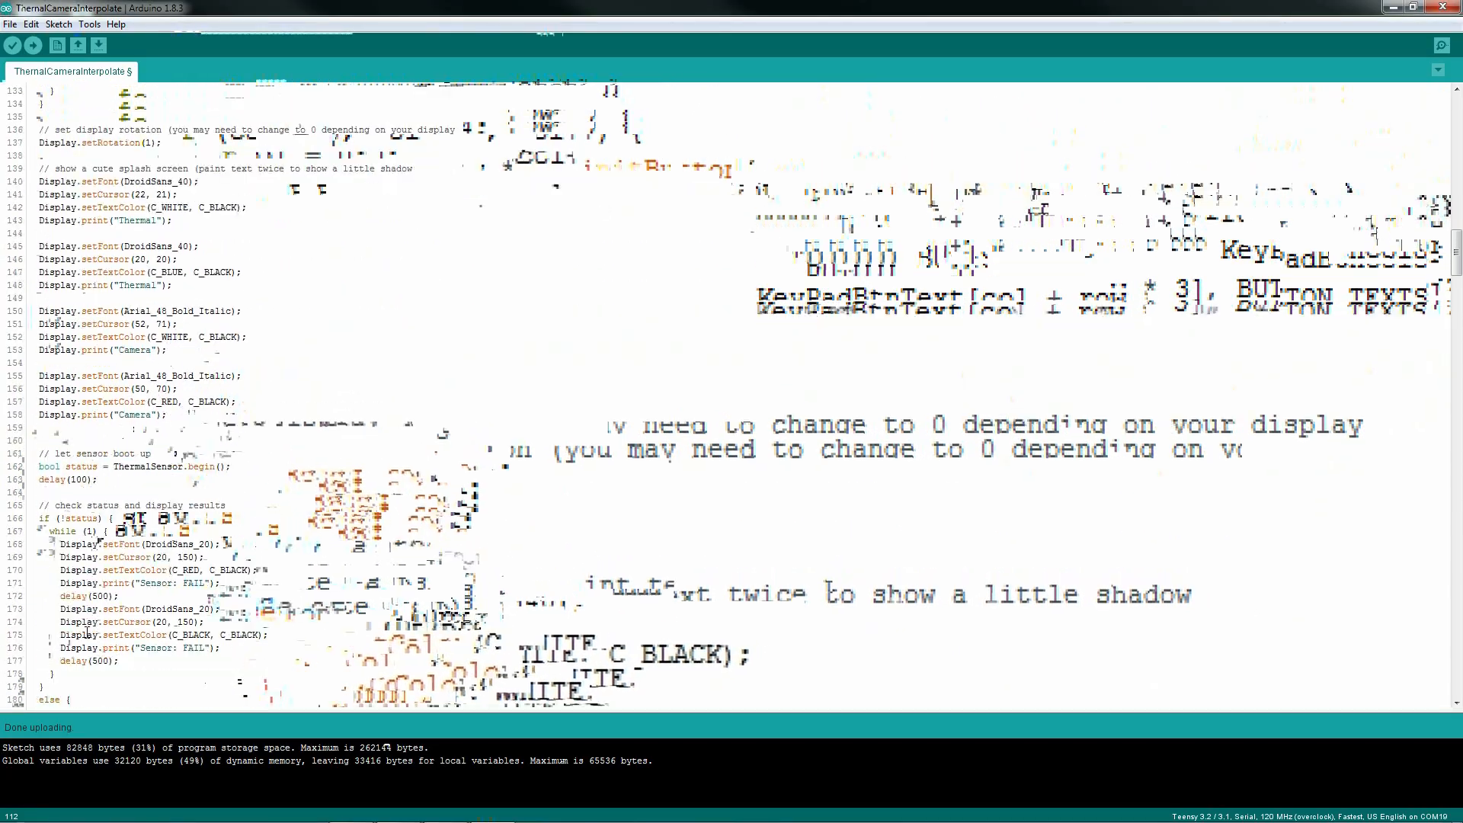
pyautogui.scroll(-3)
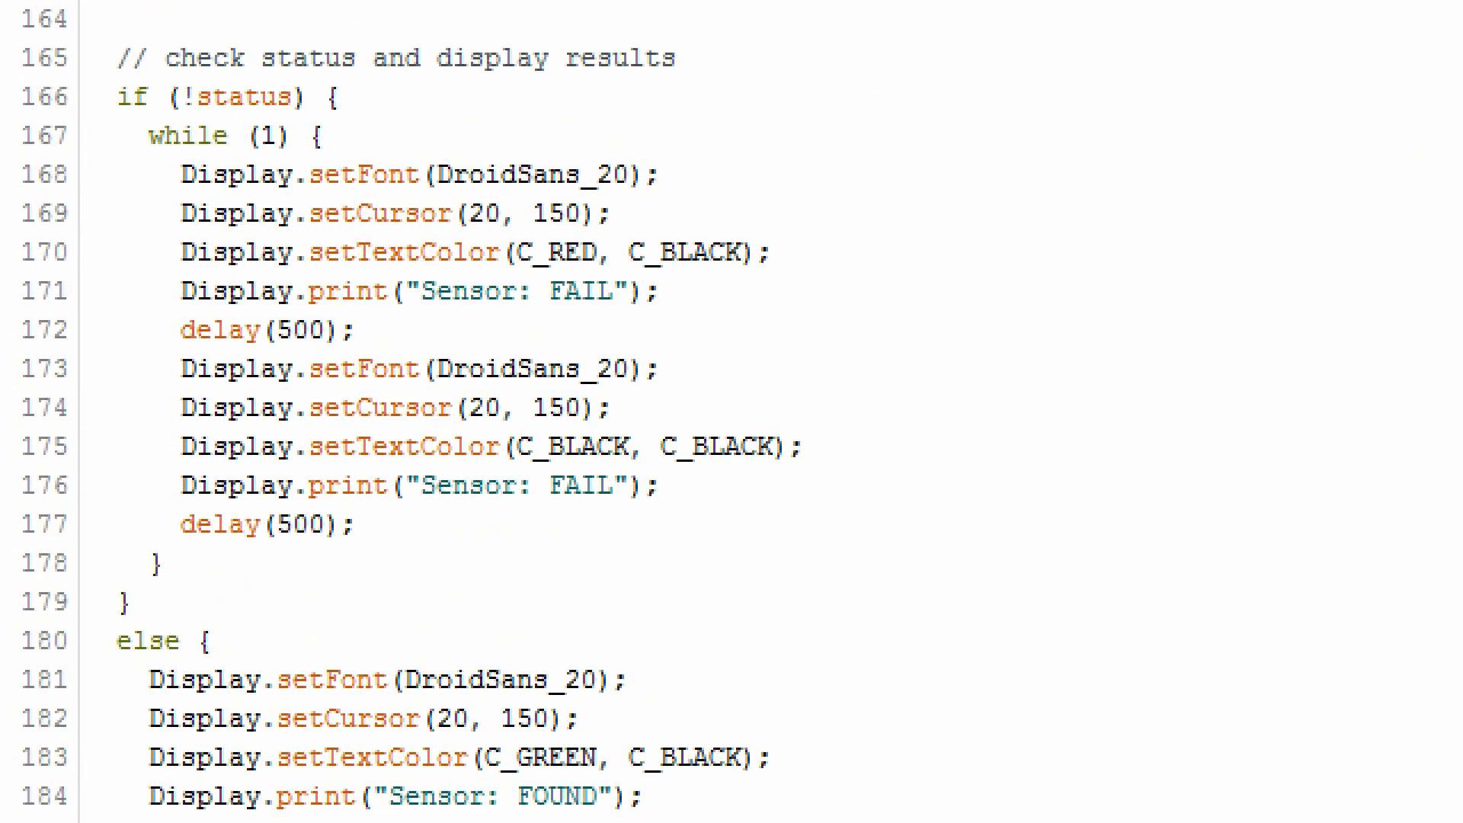
pyautogui.scroll(3)
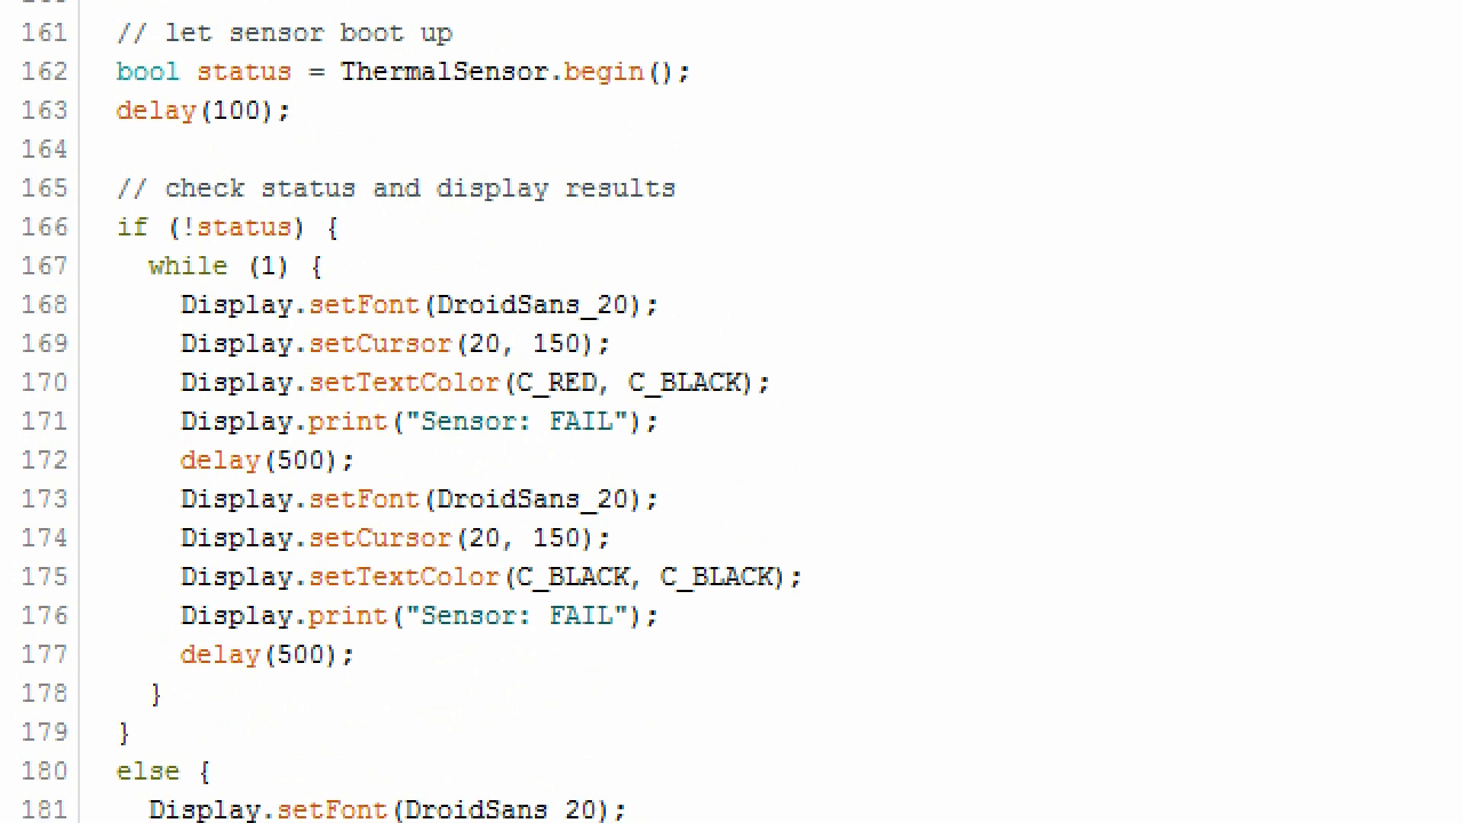
pyautogui.scroll(-3)
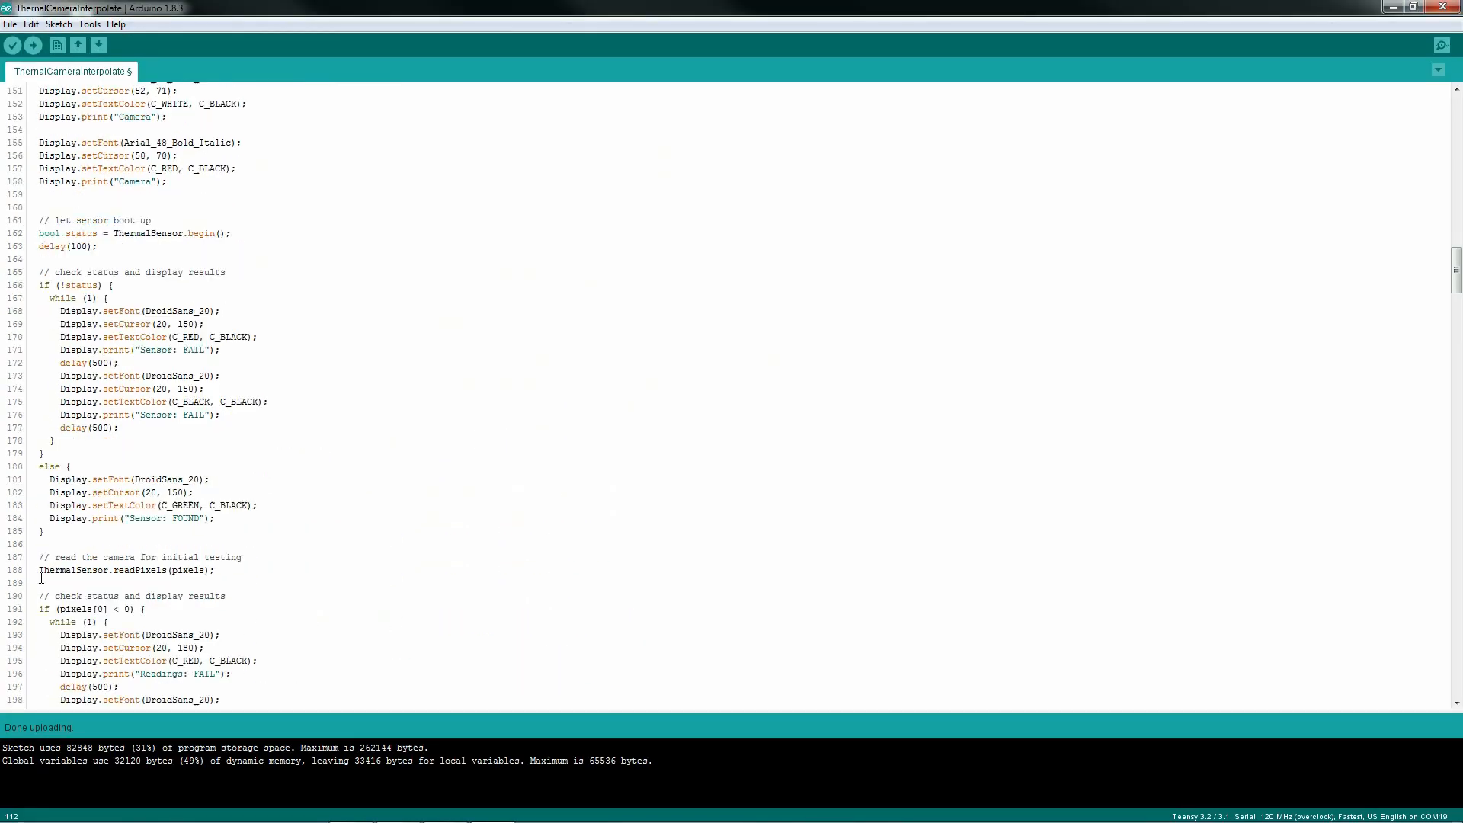
pyautogui.scroll(-3)
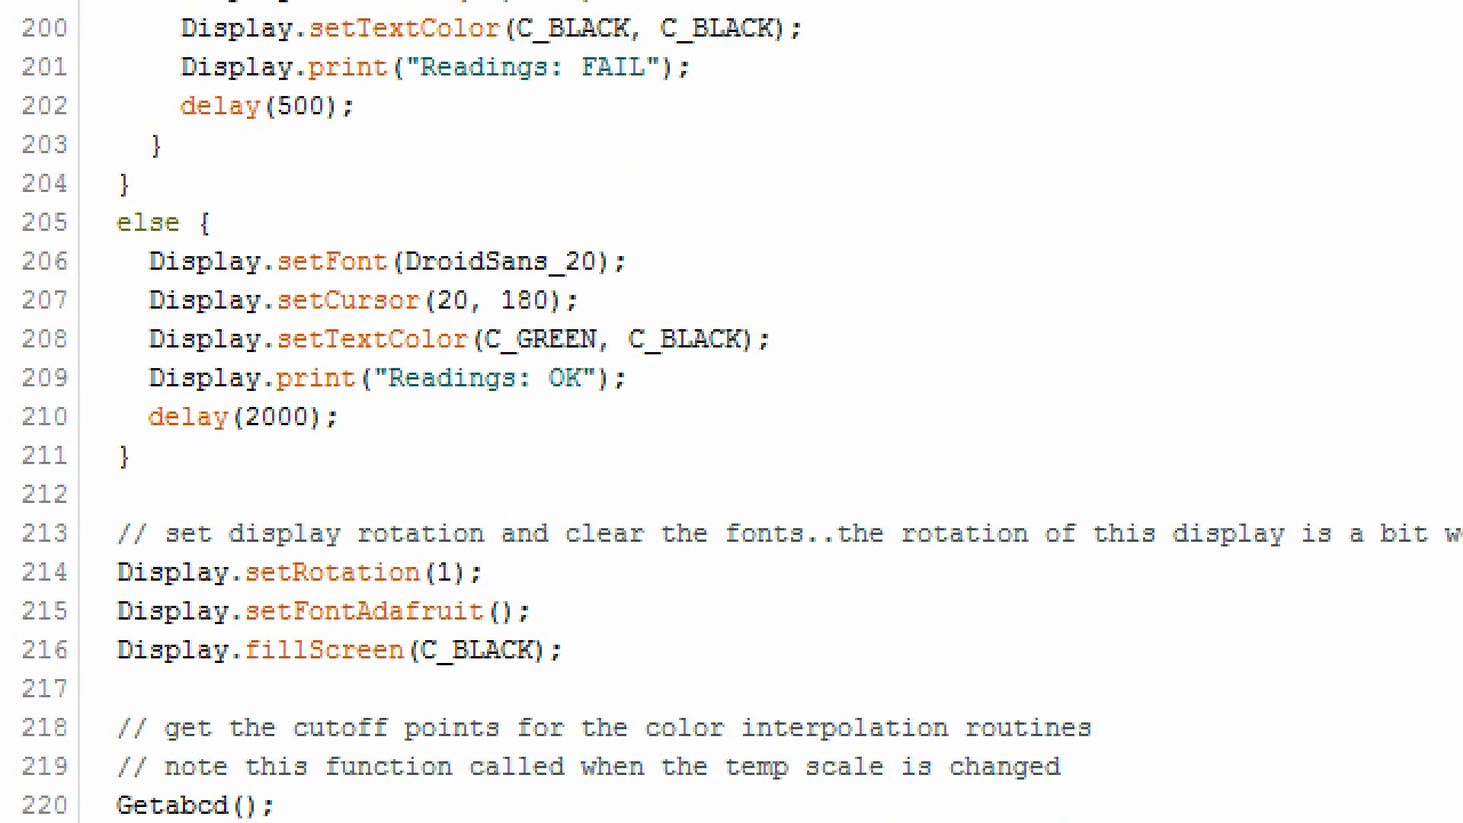
pyautogui.scroll(3)
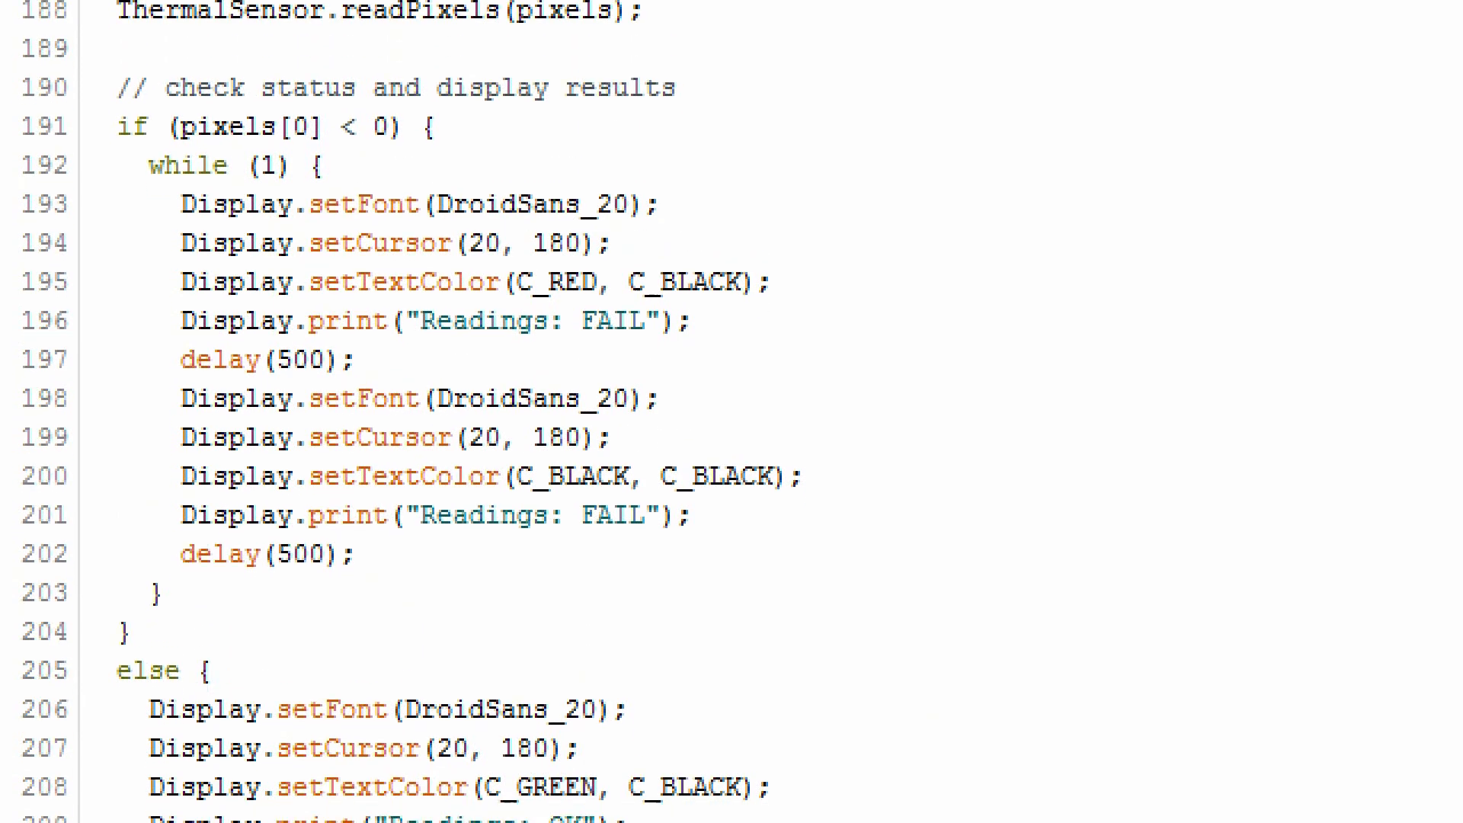
pyautogui.scroll(-3)
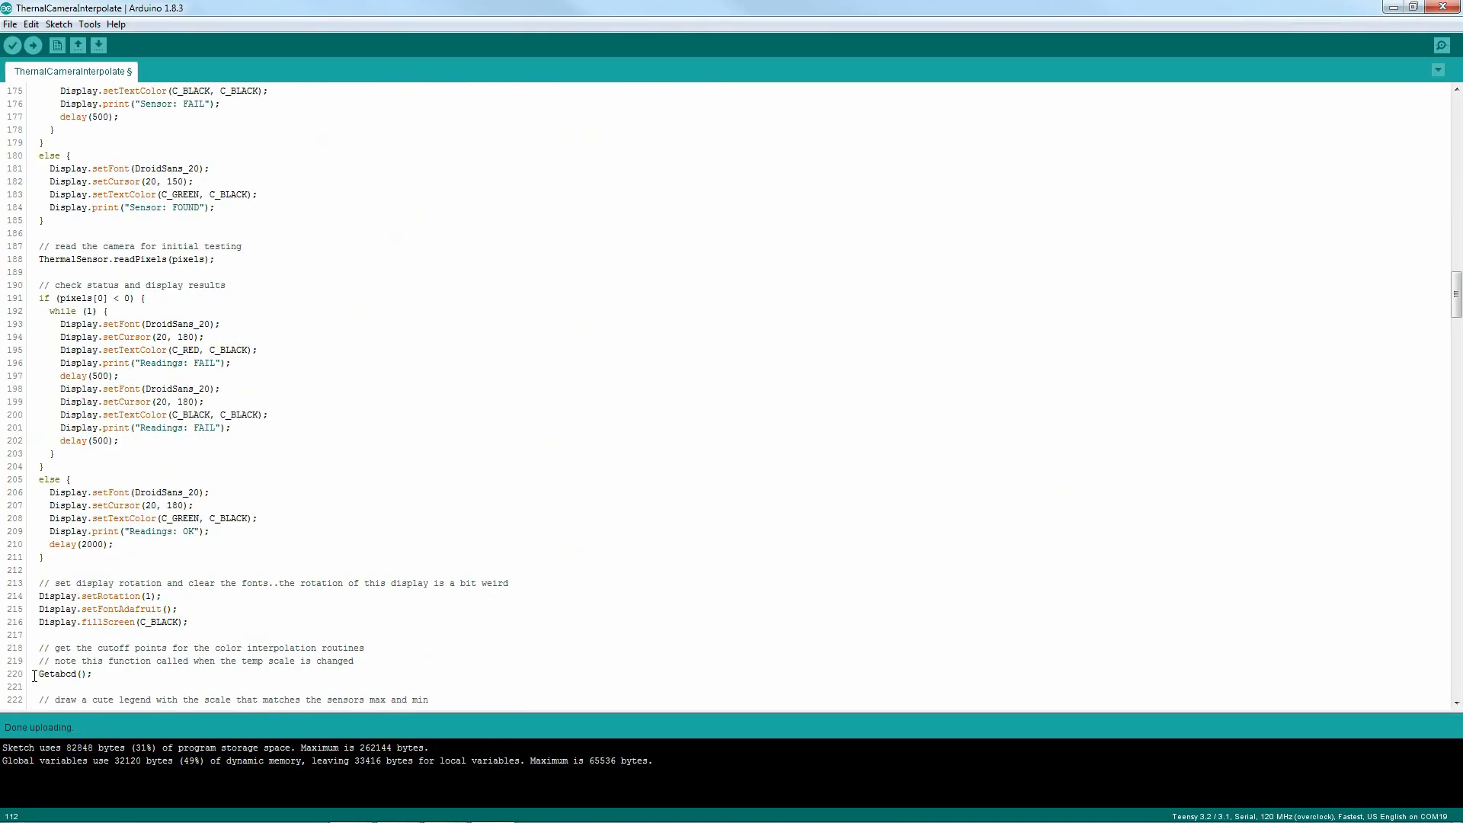
pyautogui.scroll(-3)
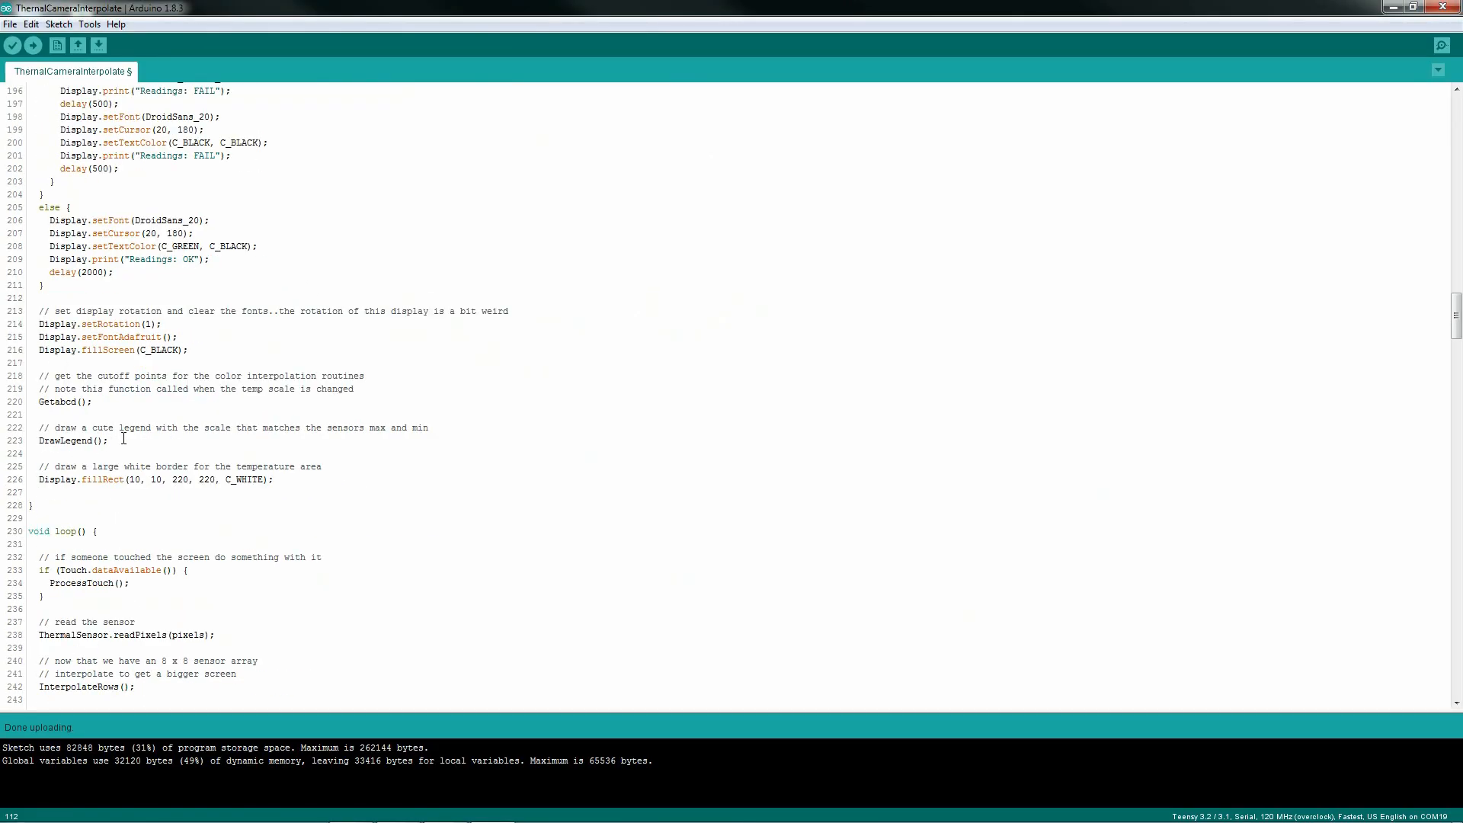
pyautogui.doubleClick(64, 401)
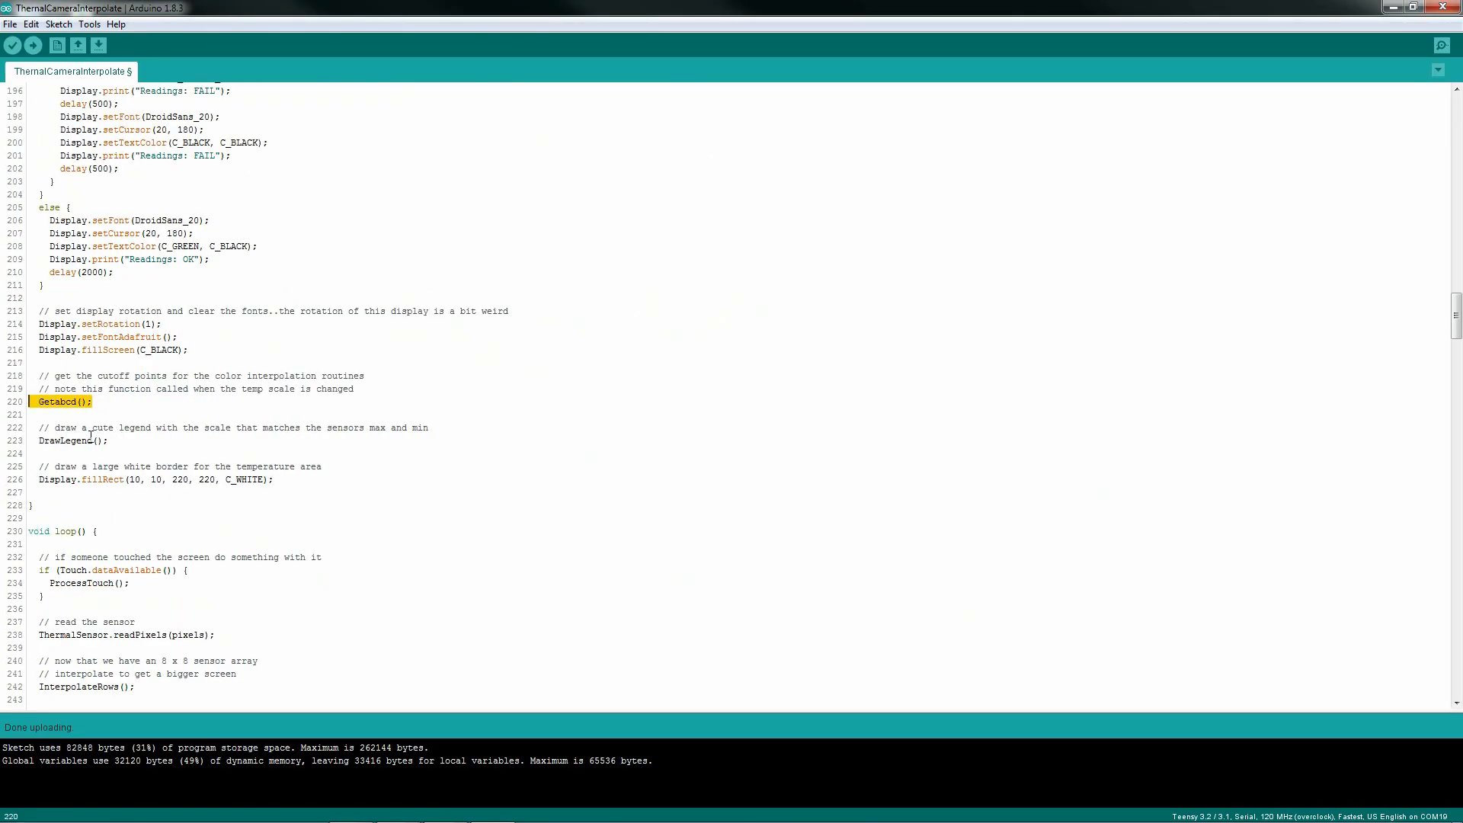
pyautogui.scroll(-3)
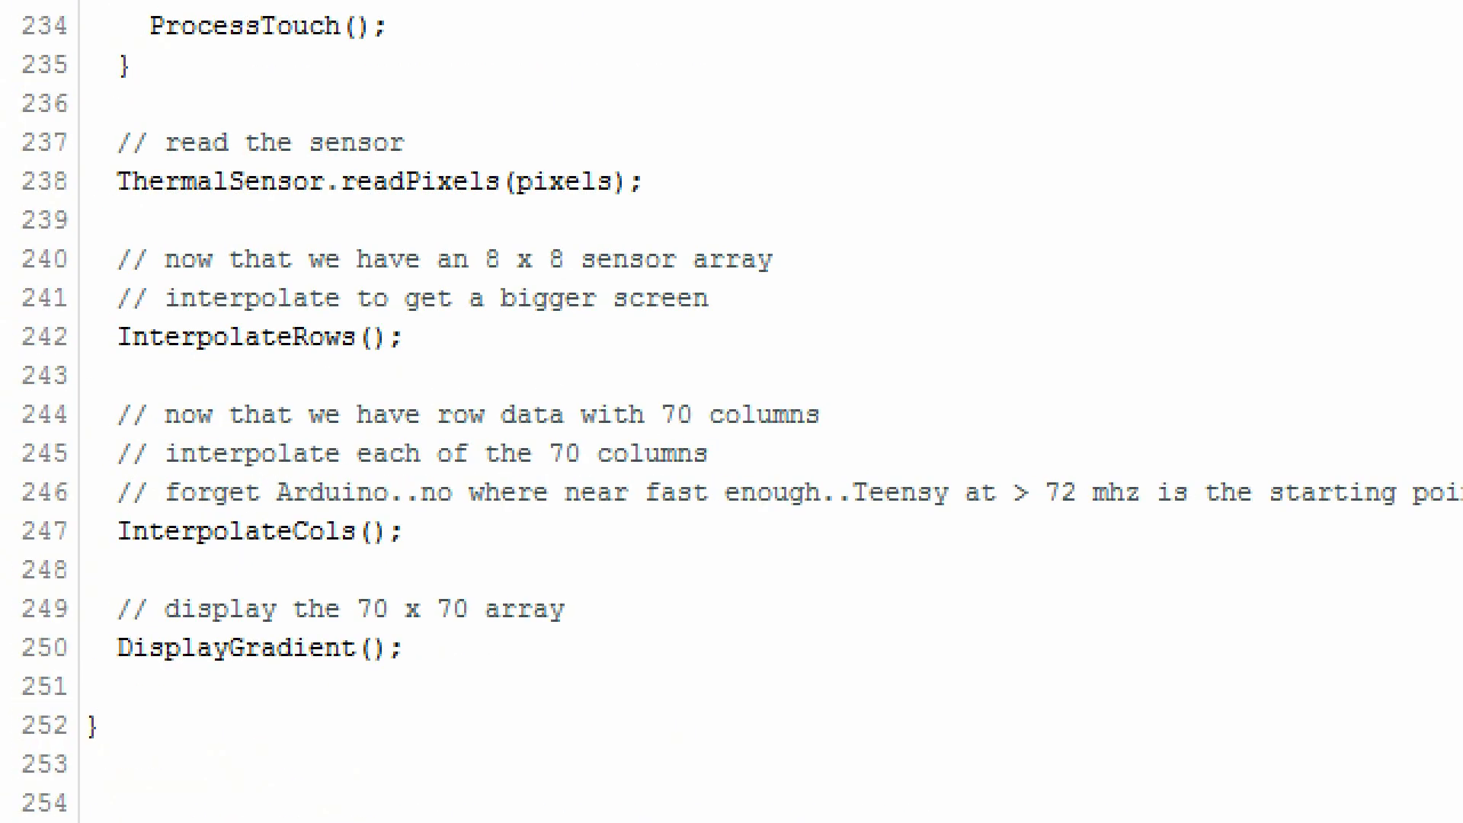
pyautogui.scroll(3)
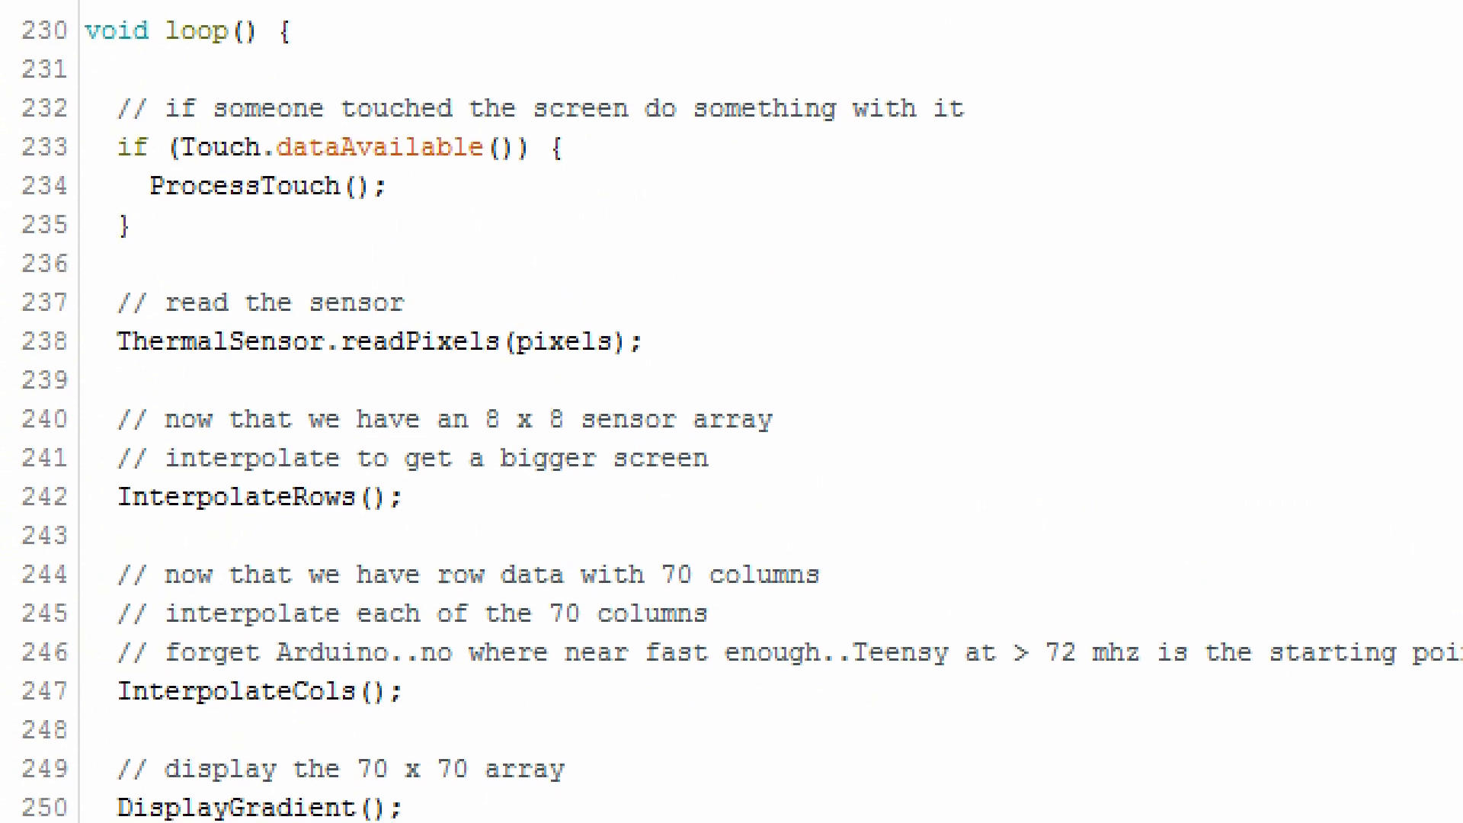
pyautogui.scroll(-3)
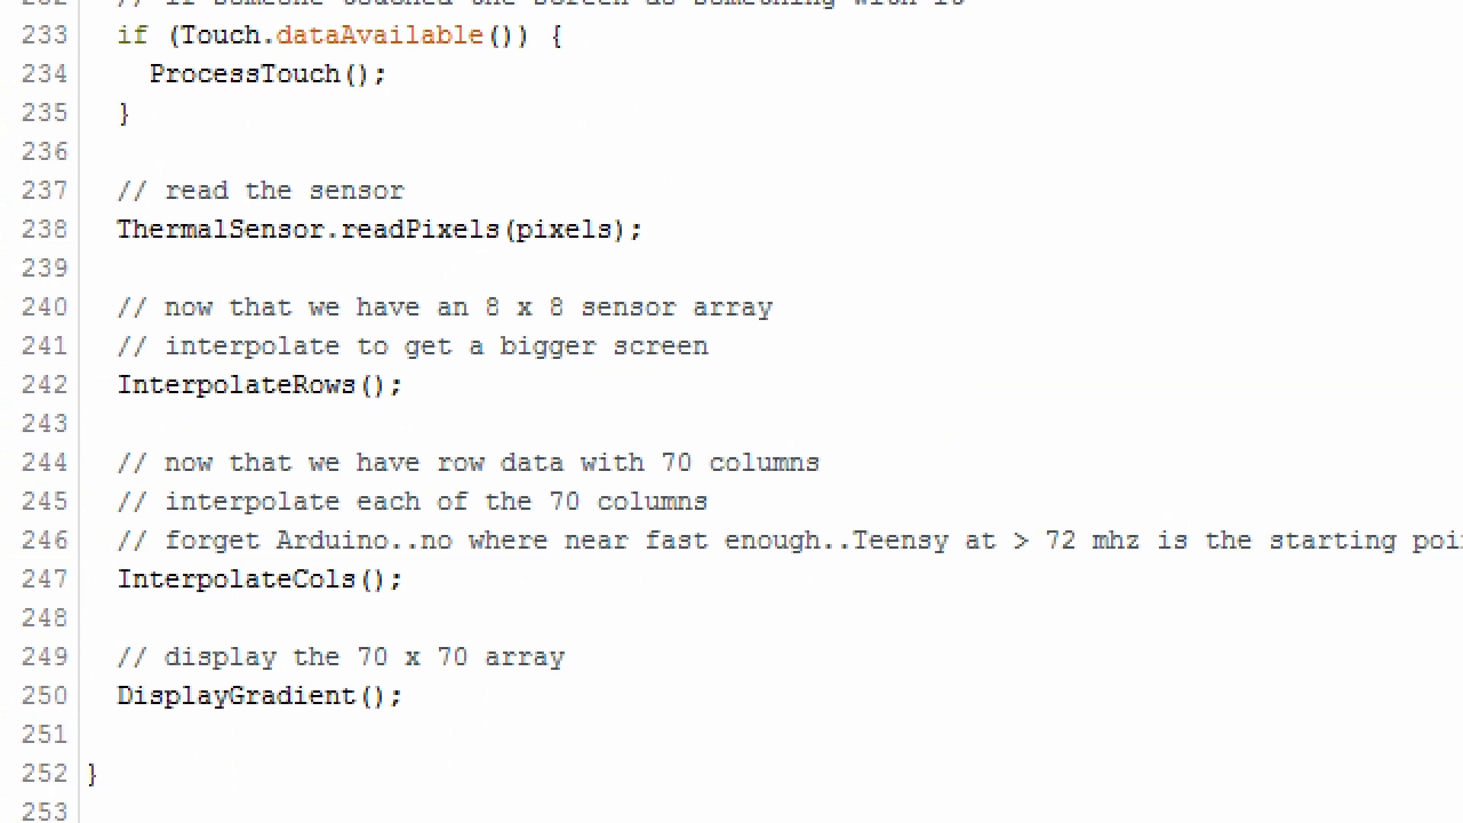
pyautogui.scroll(-3)
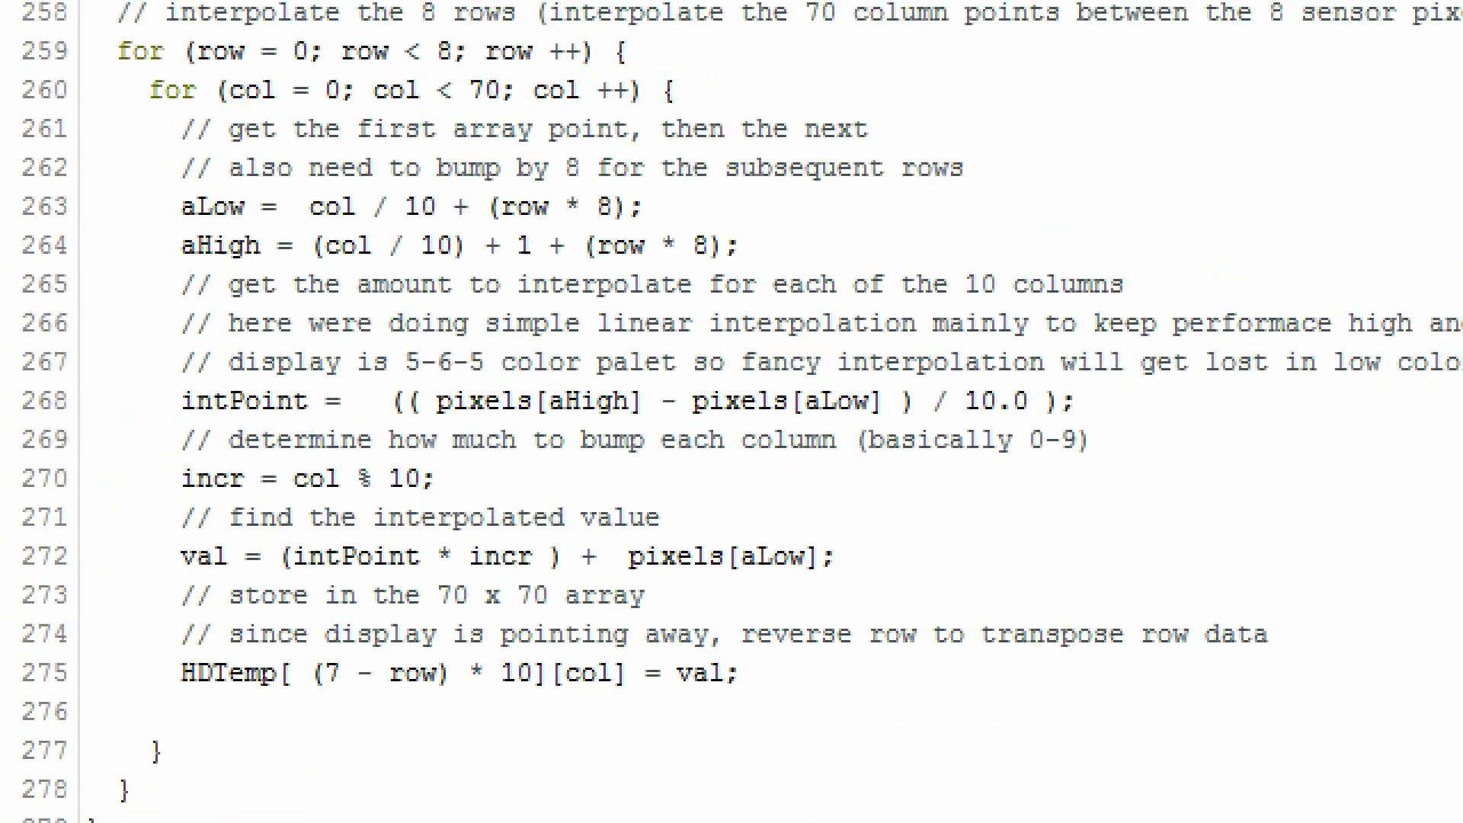
pyautogui.scroll(3)
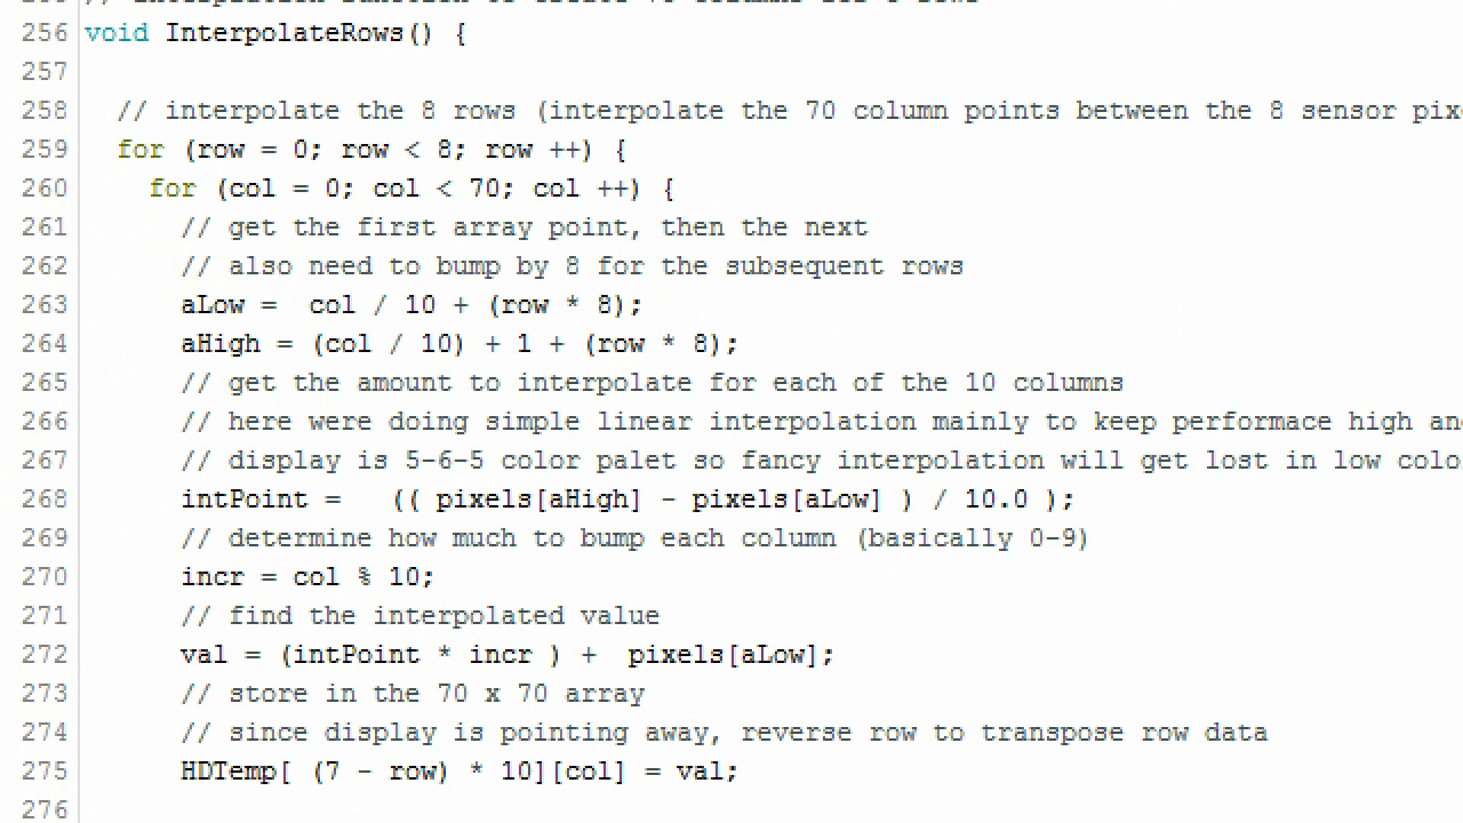
pyautogui.scroll(-3)
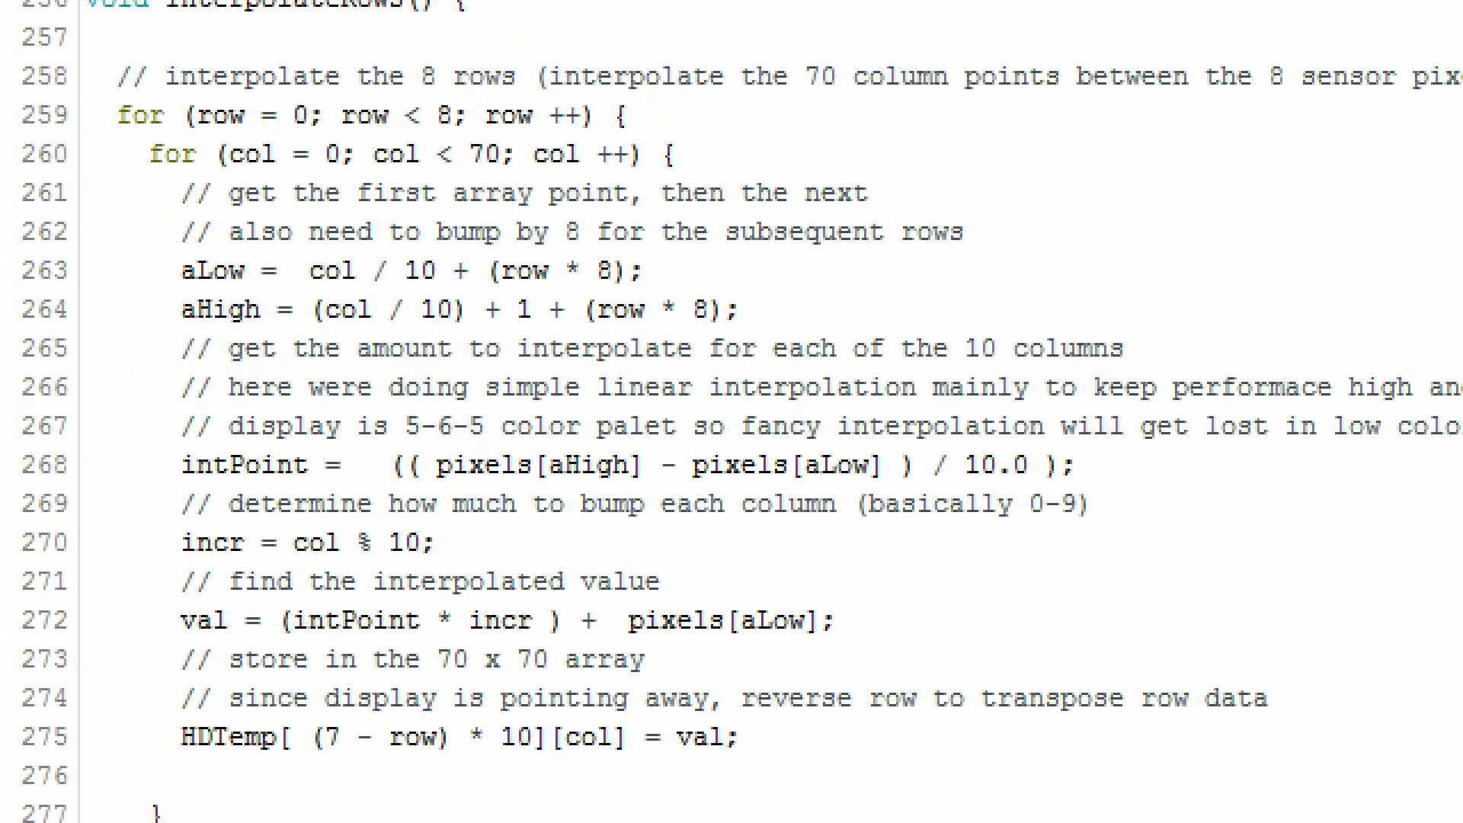
pyautogui.scroll(-3)
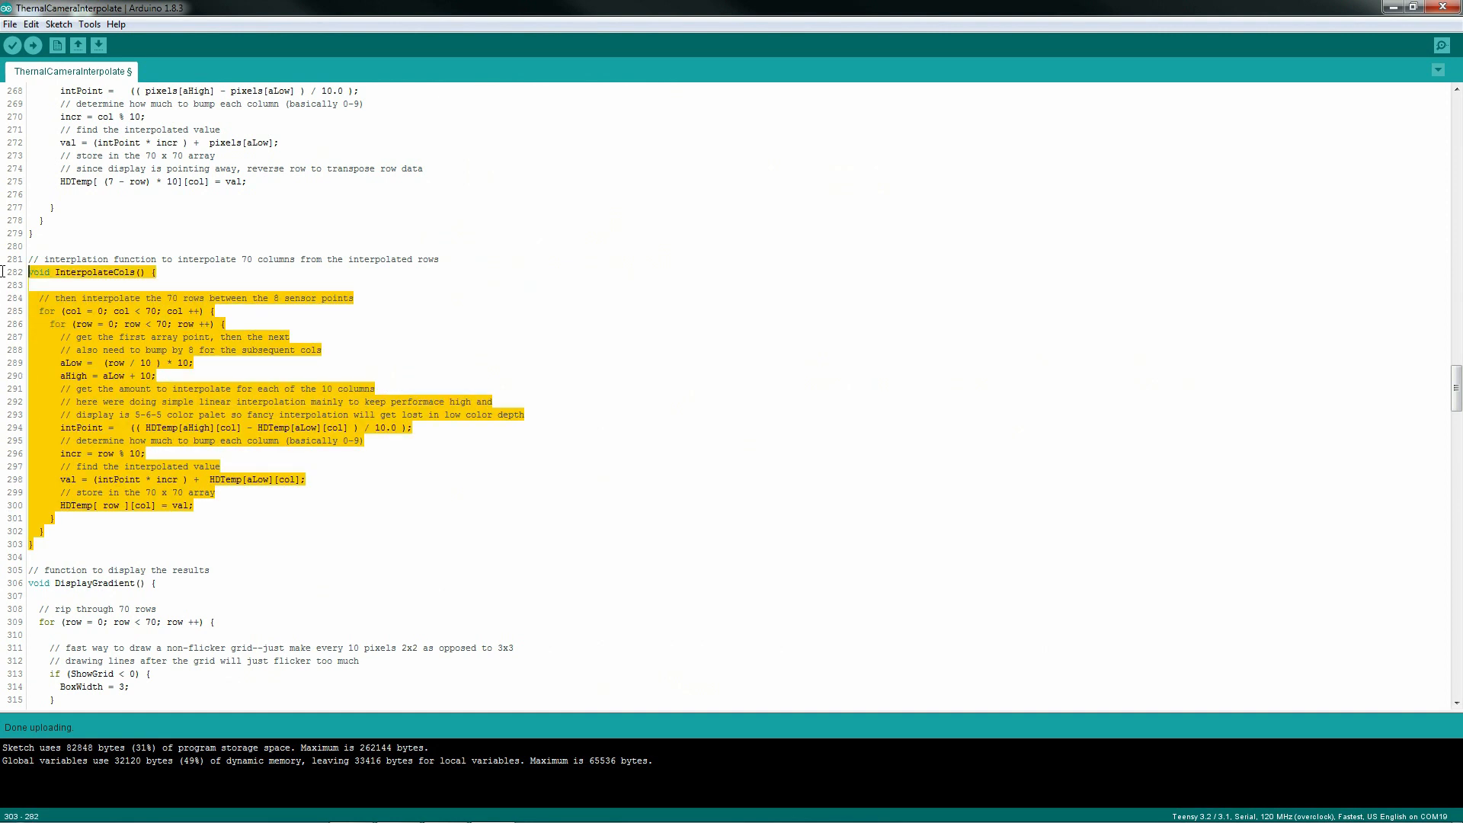
pyautogui.scroll(-3)
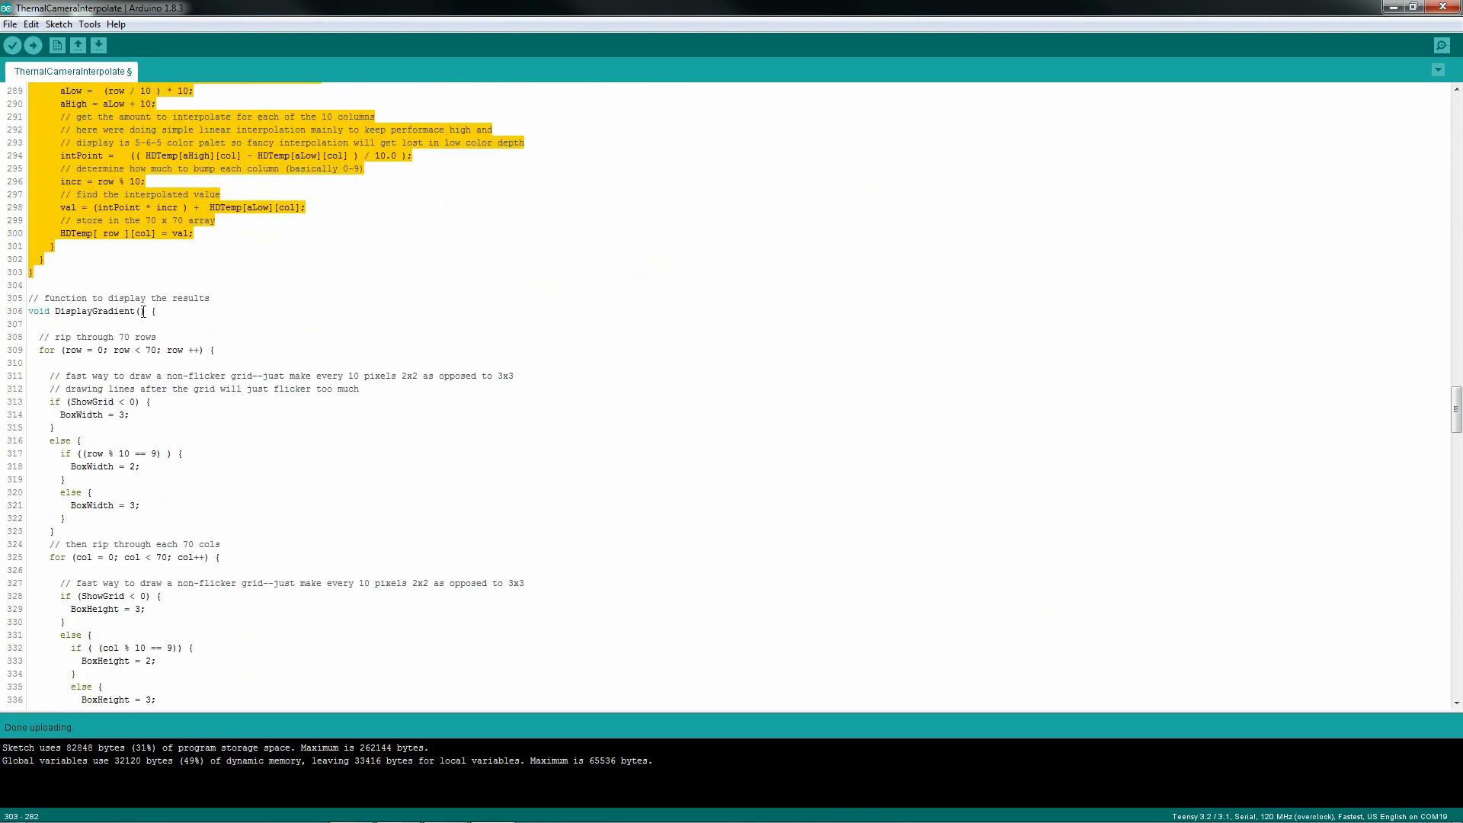
pyautogui.scroll(-3)
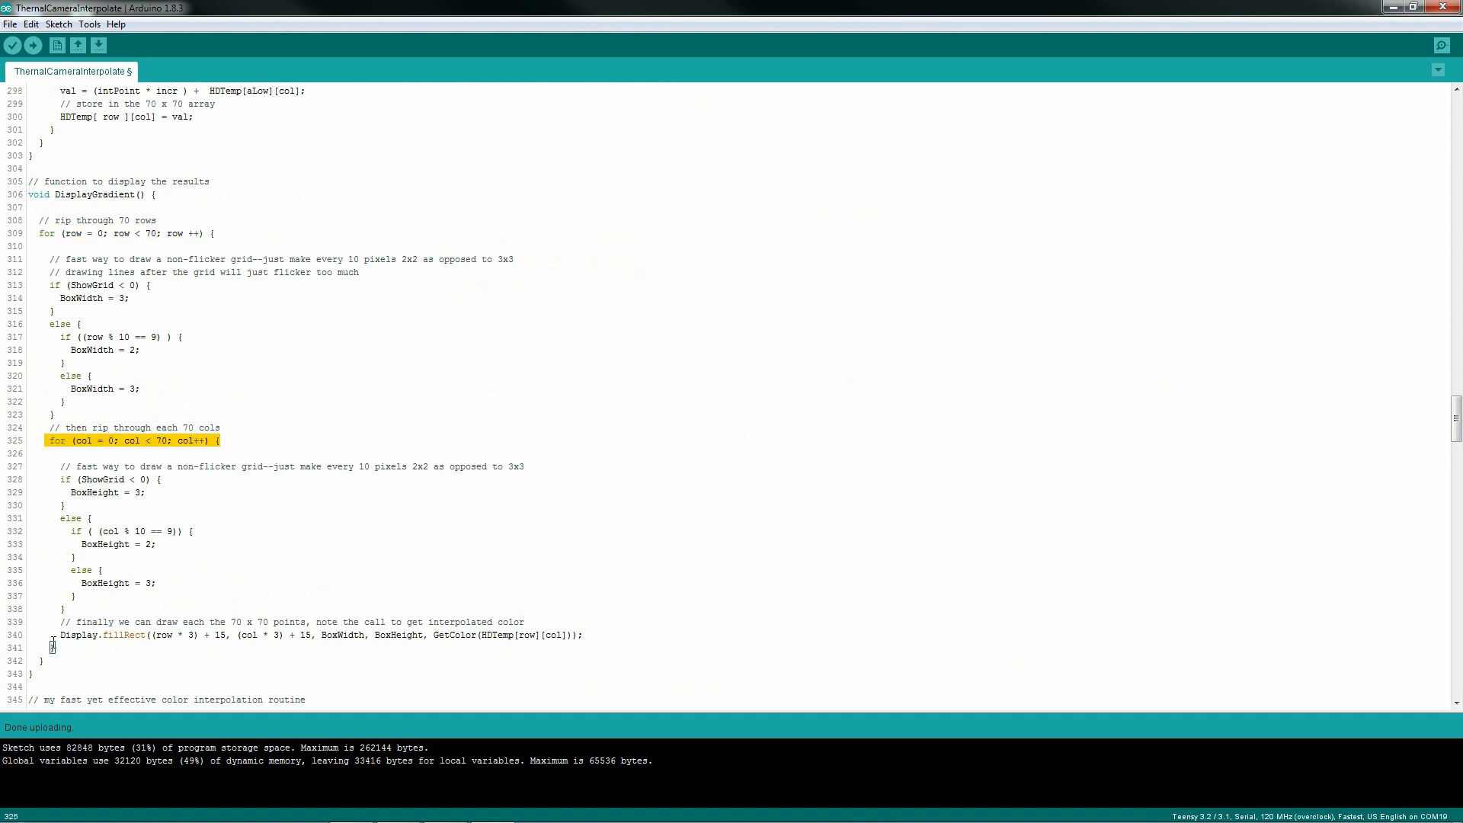
pyautogui.click(317, 634)
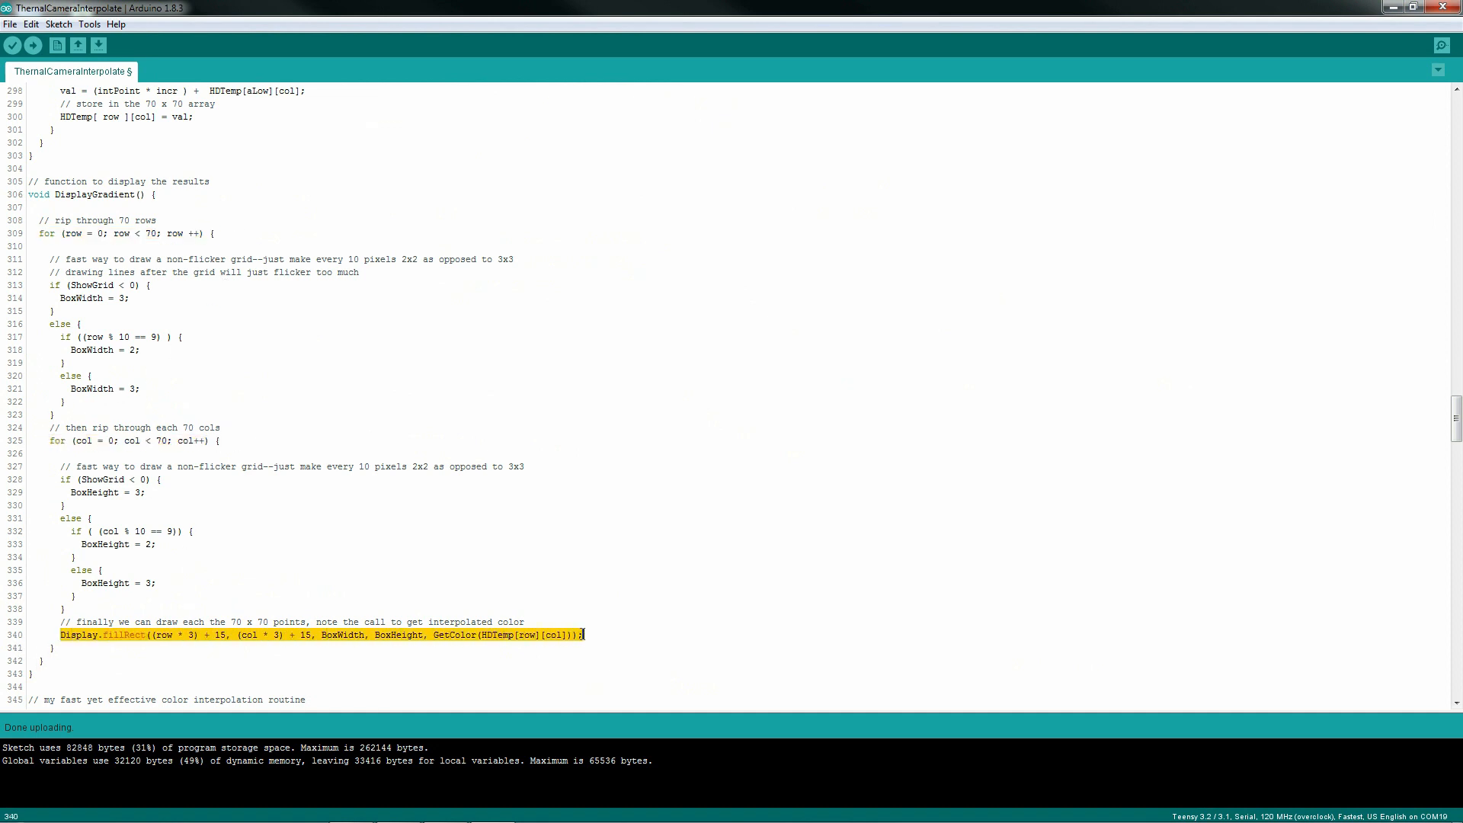
pyautogui.moveTo(169, 518)
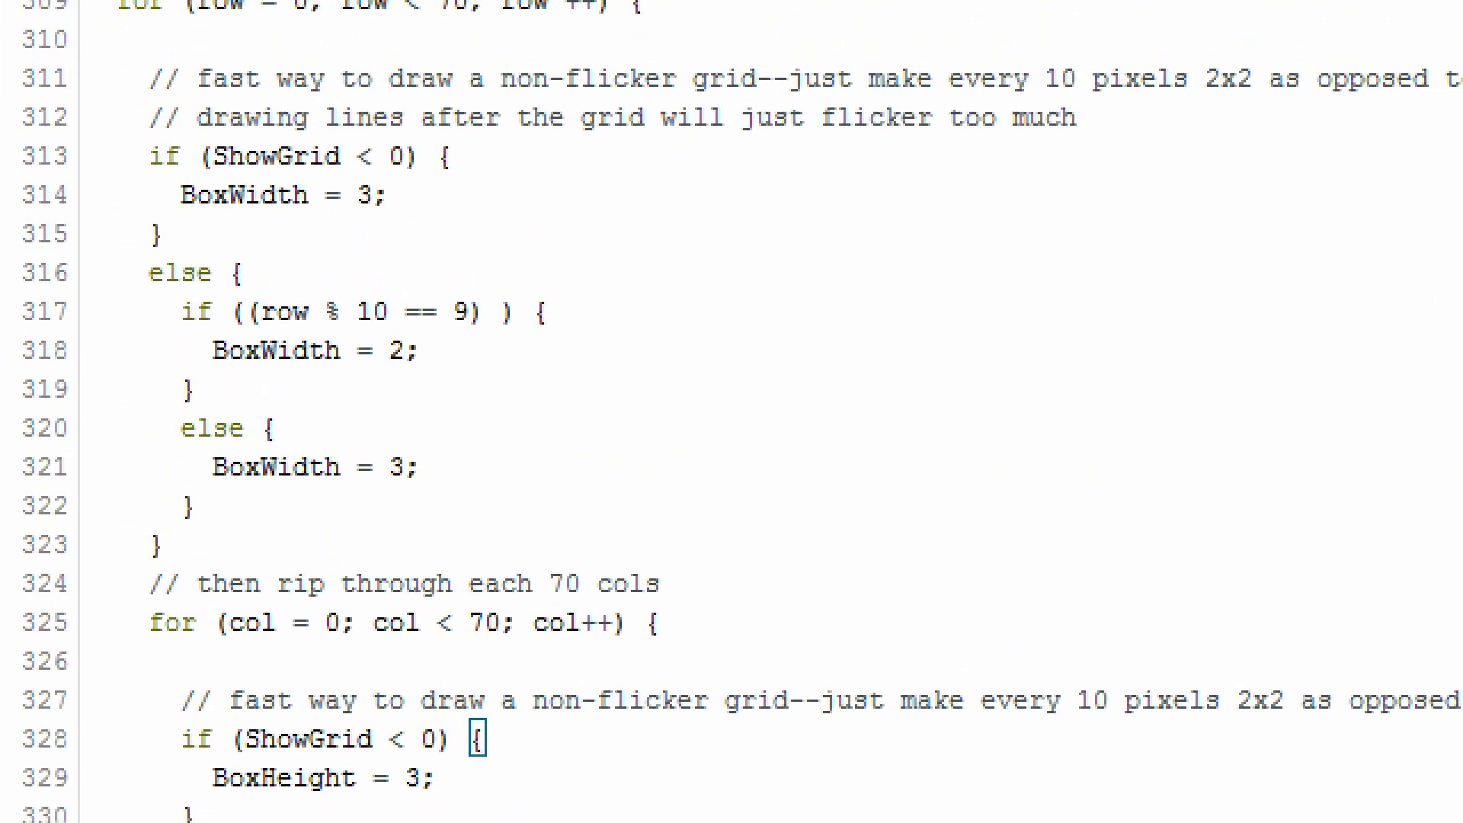
pyautogui.scroll(-3)
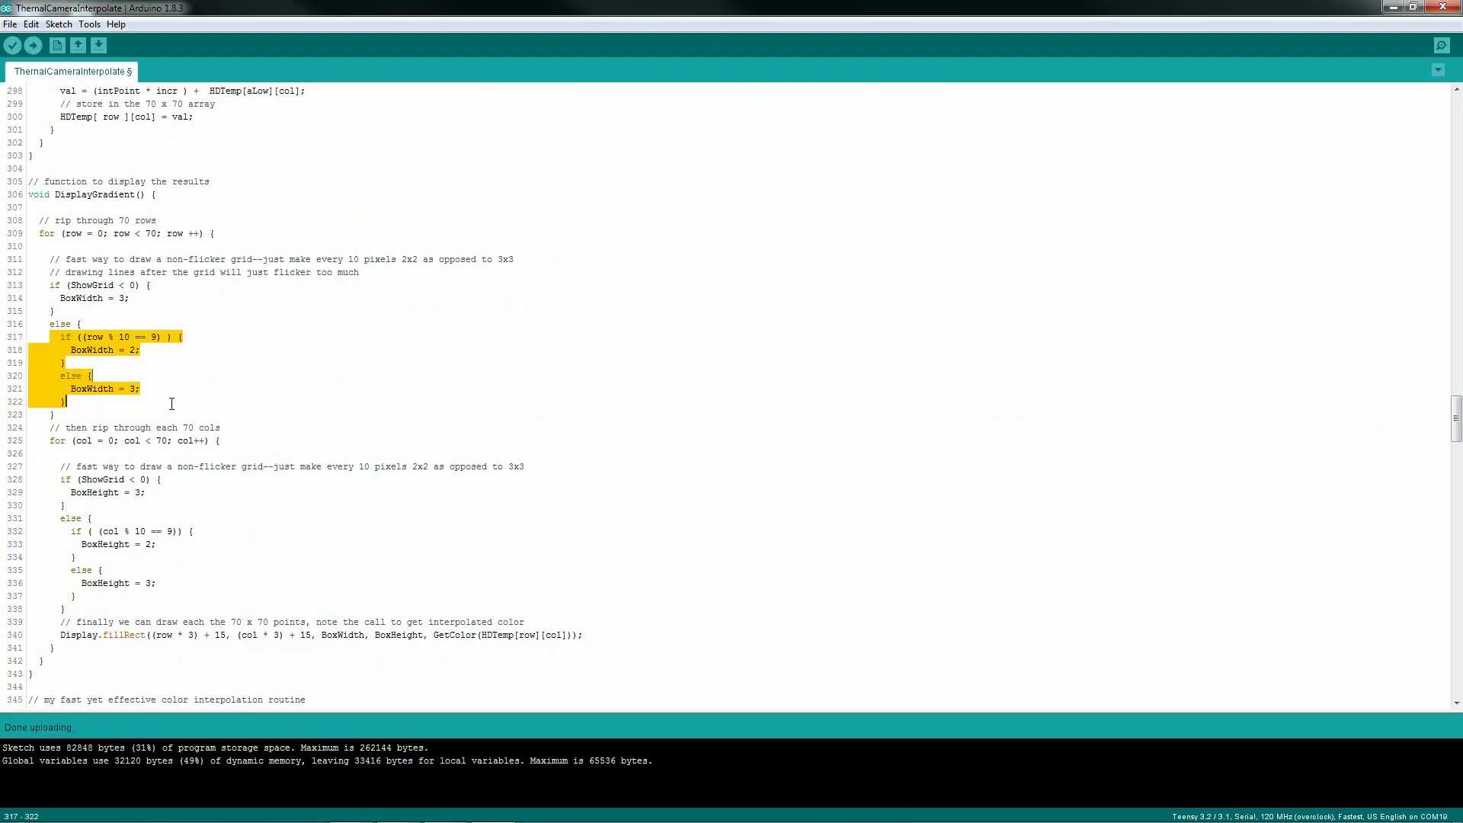
pyautogui.scroll(-3)
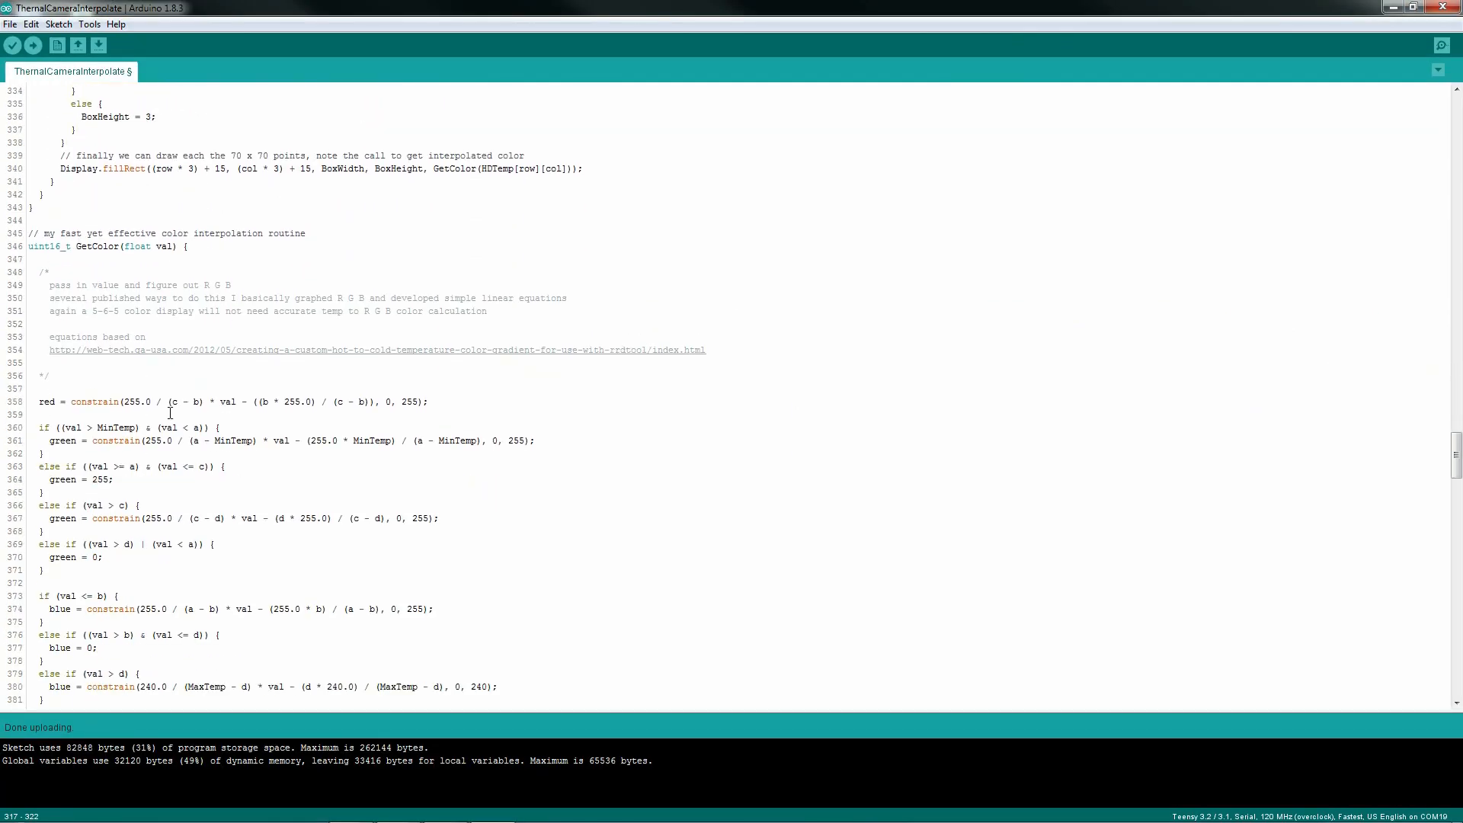
pyautogui.scroll(-3)
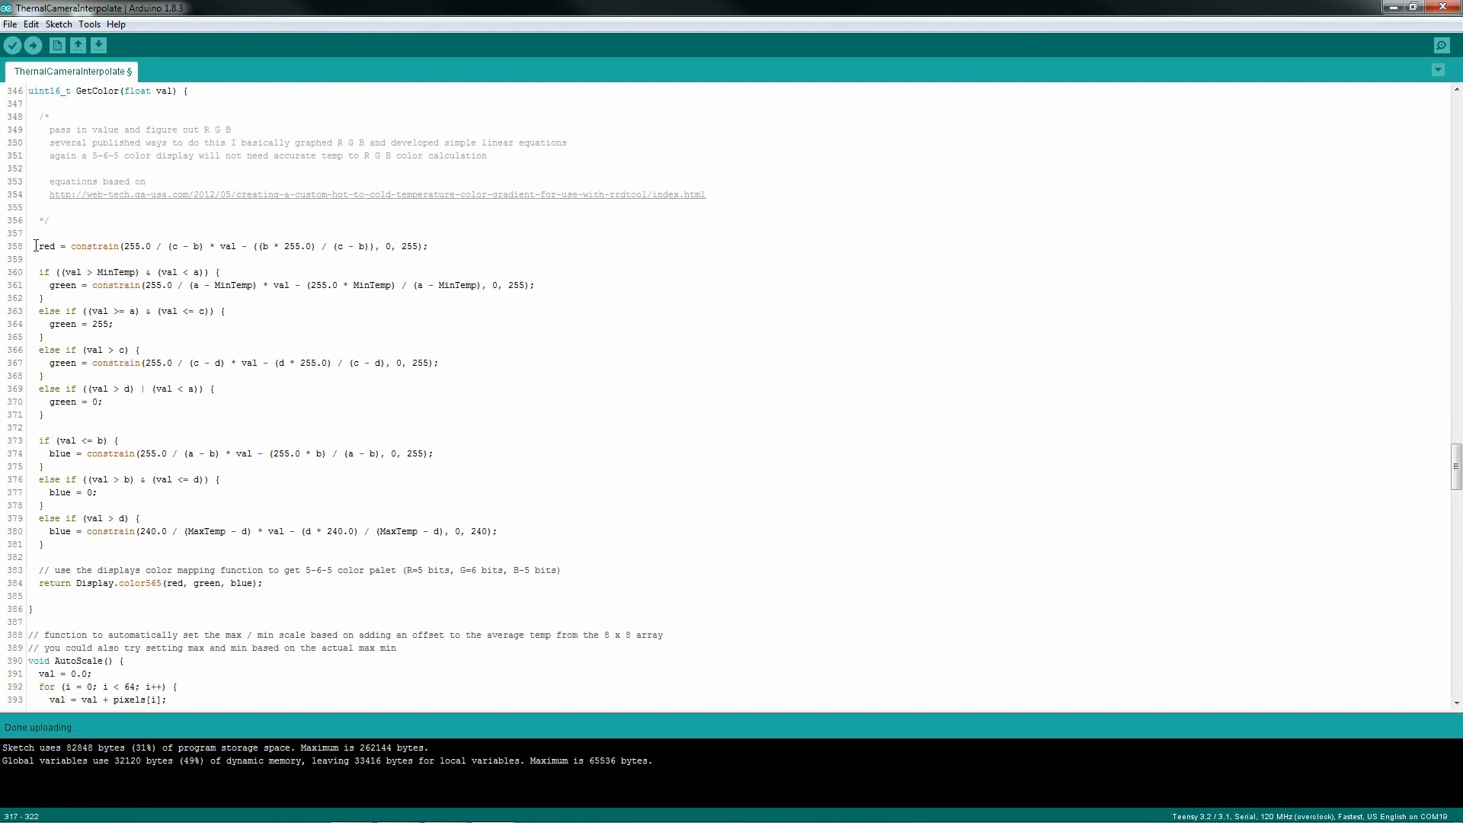
pyautogui.tripleClick(229, 245)
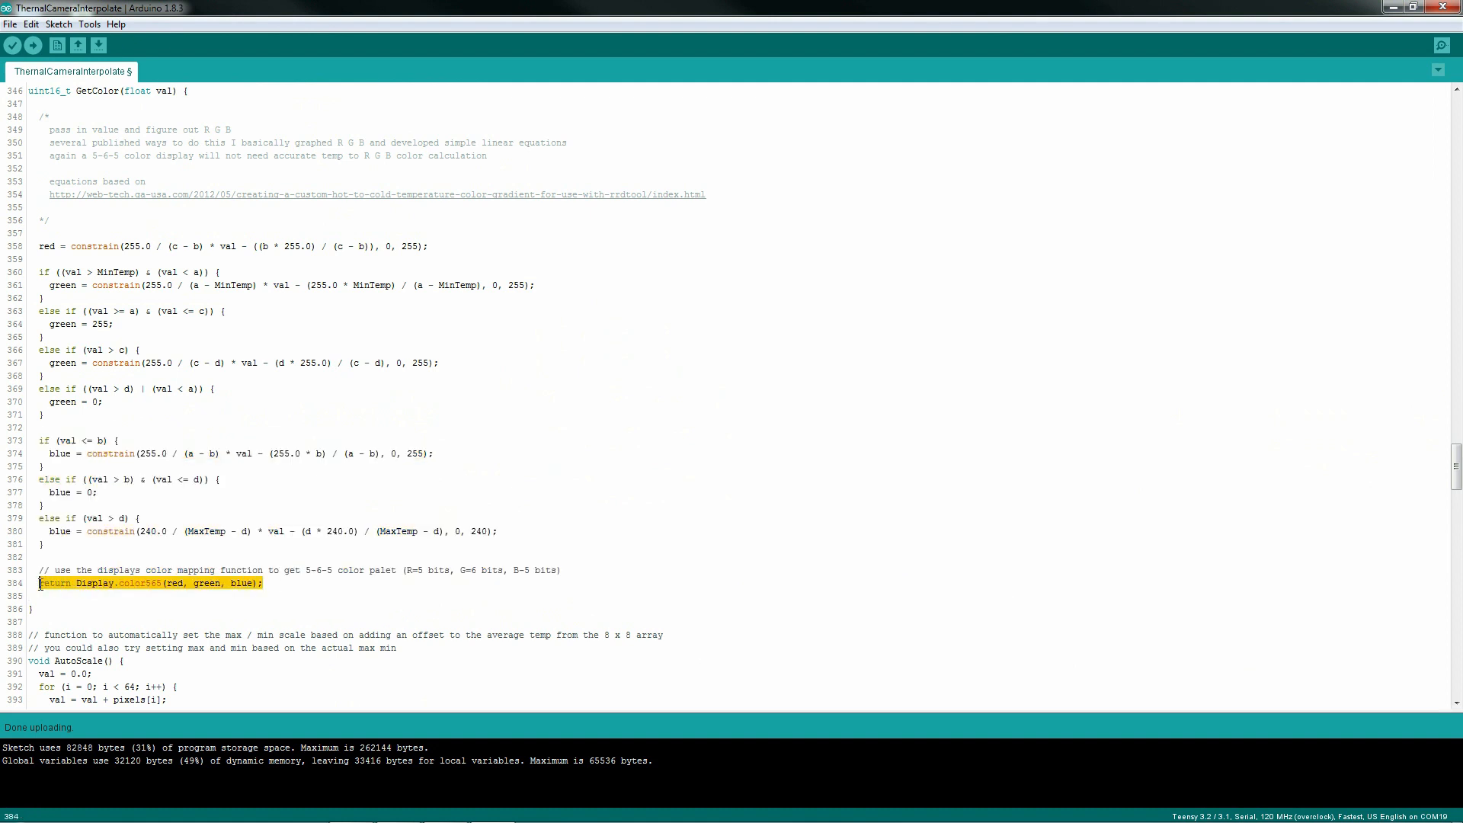
pyautogui.scroll(-3)
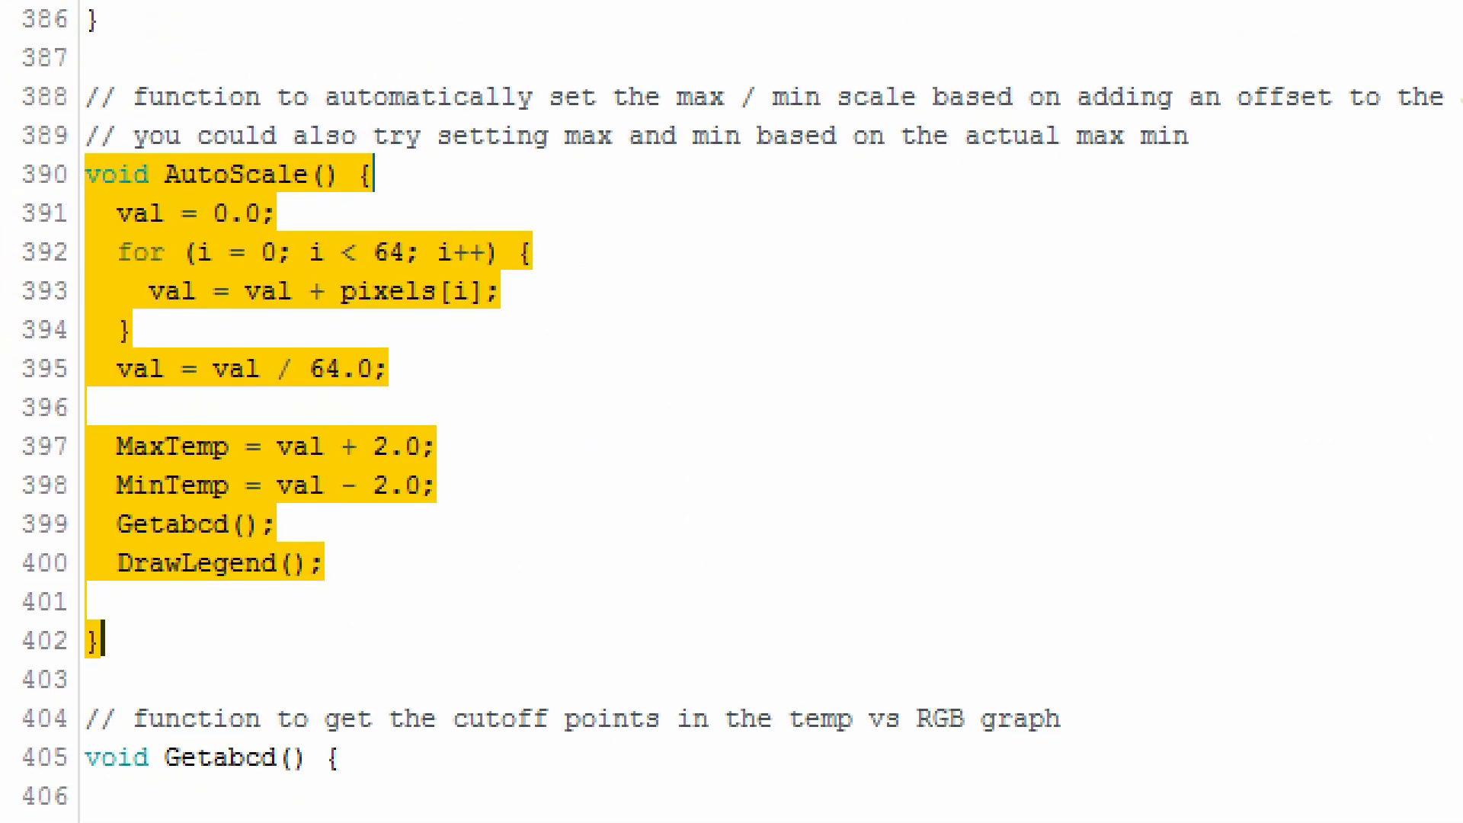
pyautogui.scroll(-3)
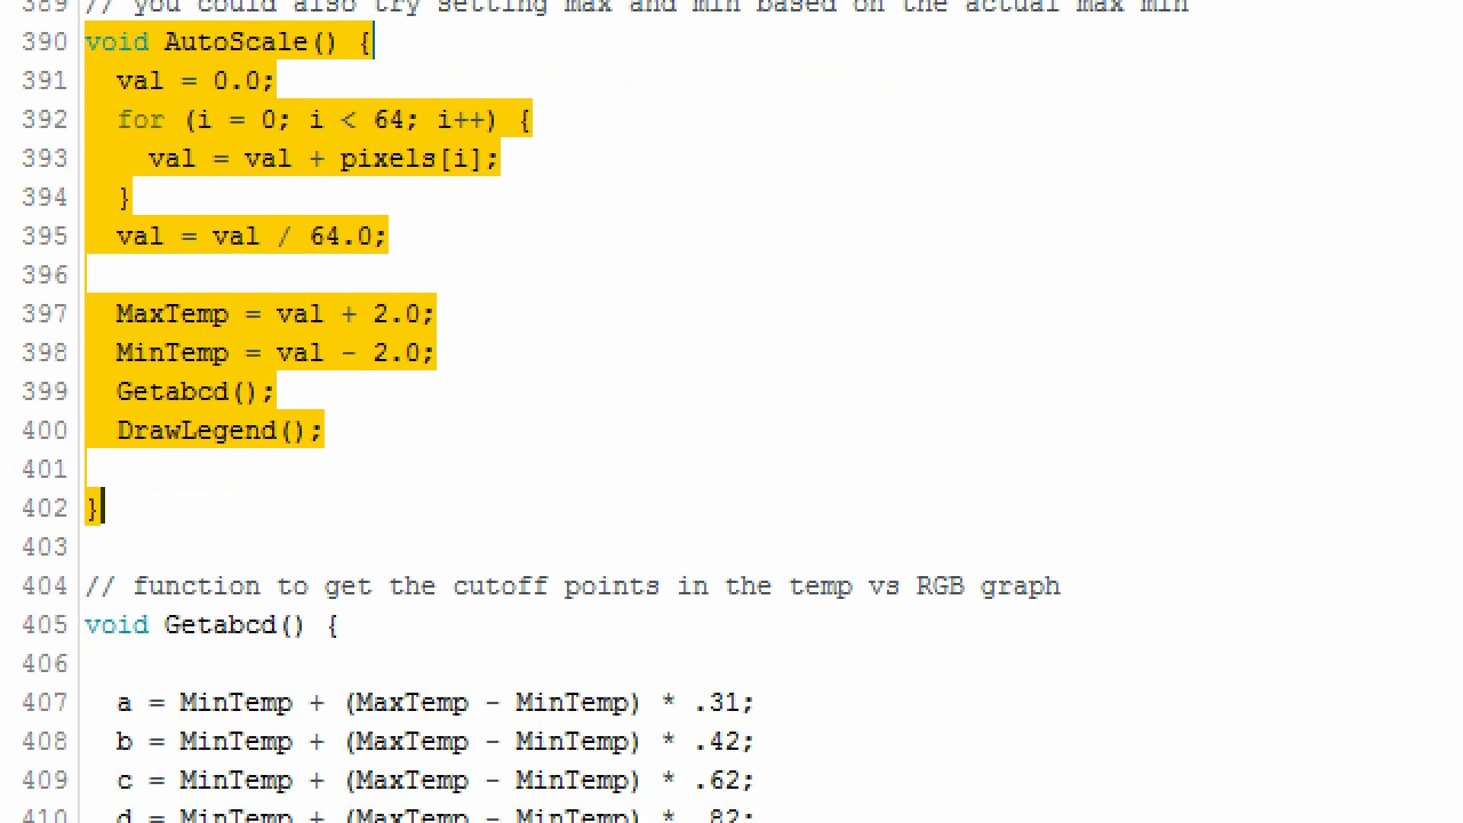
pyautogui.scroll(-3)
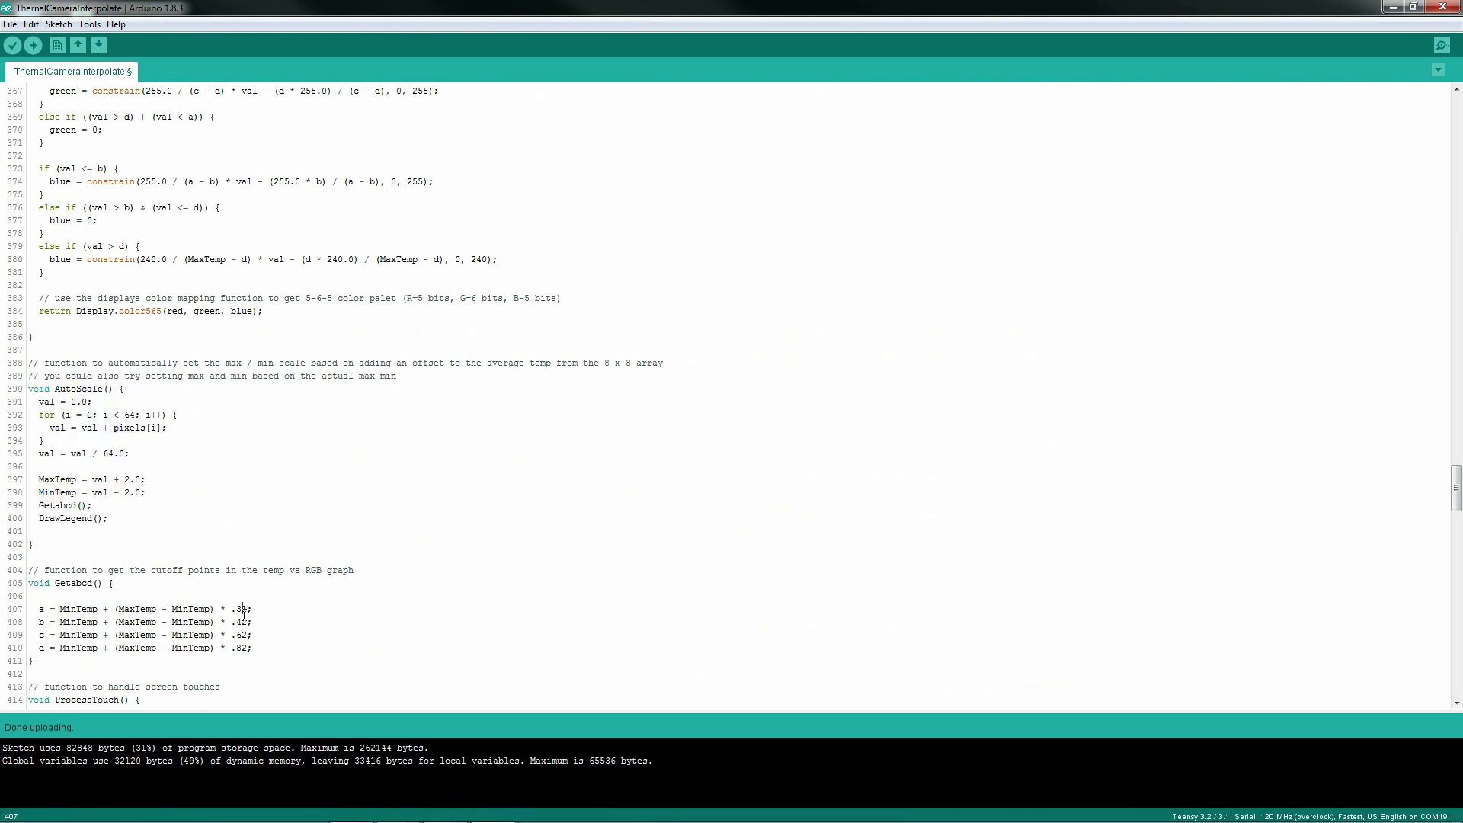
pyautogui.doubleClick(239, 647)
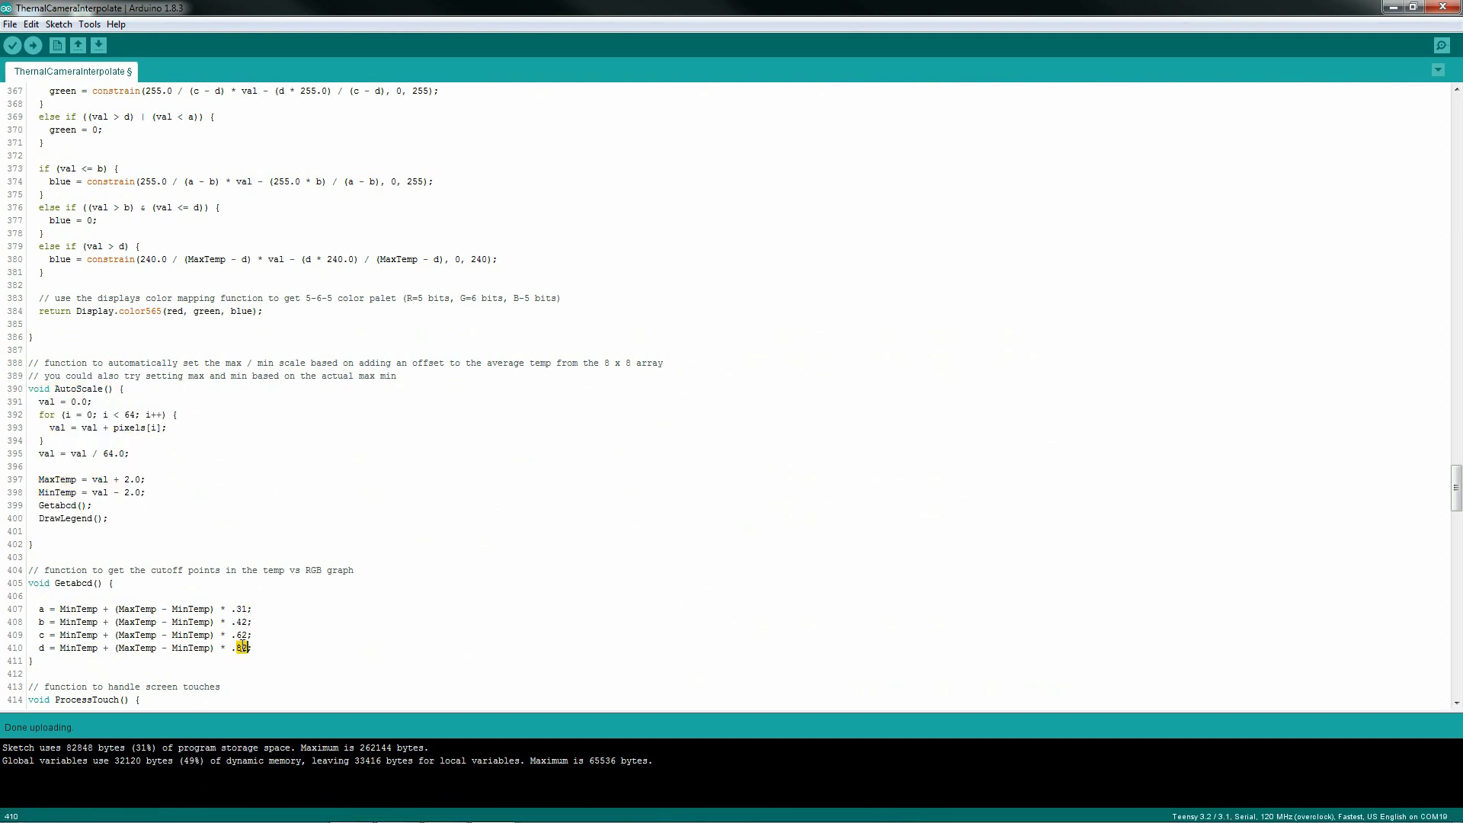
pyautogui.scroll(-3)
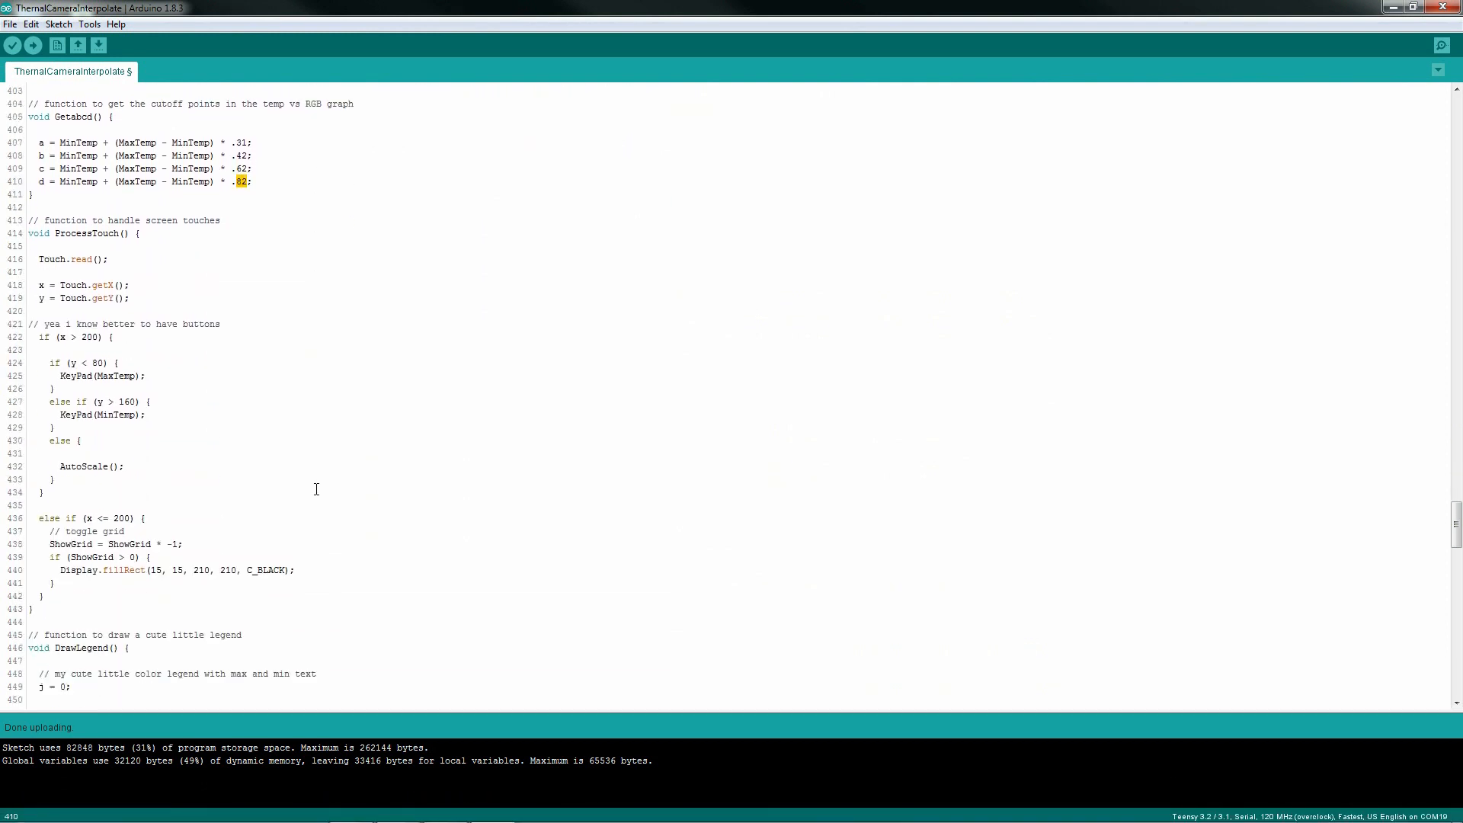
pyautogui.scroll(-3)
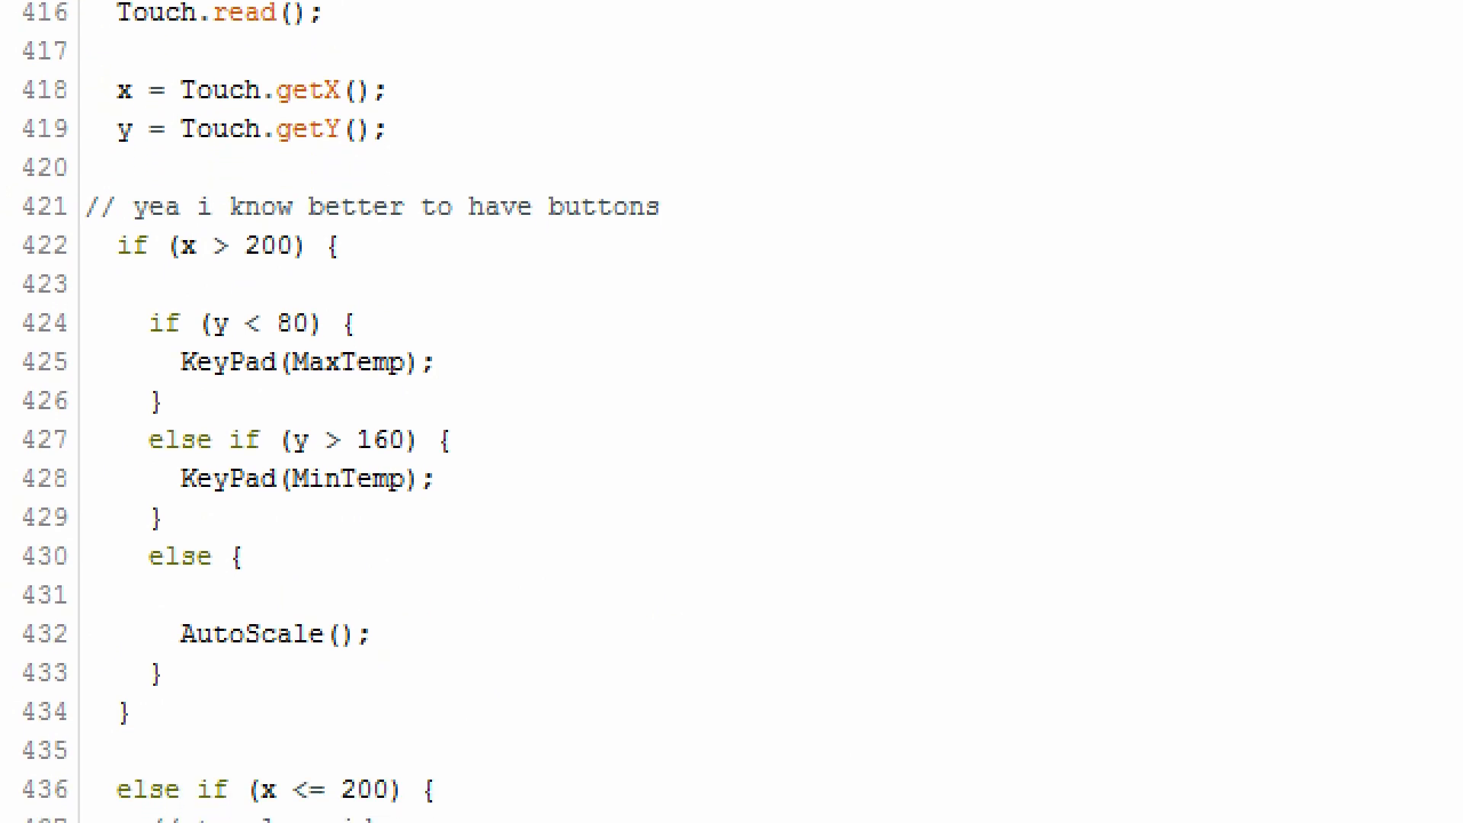
pyautogui.scroll(-3)
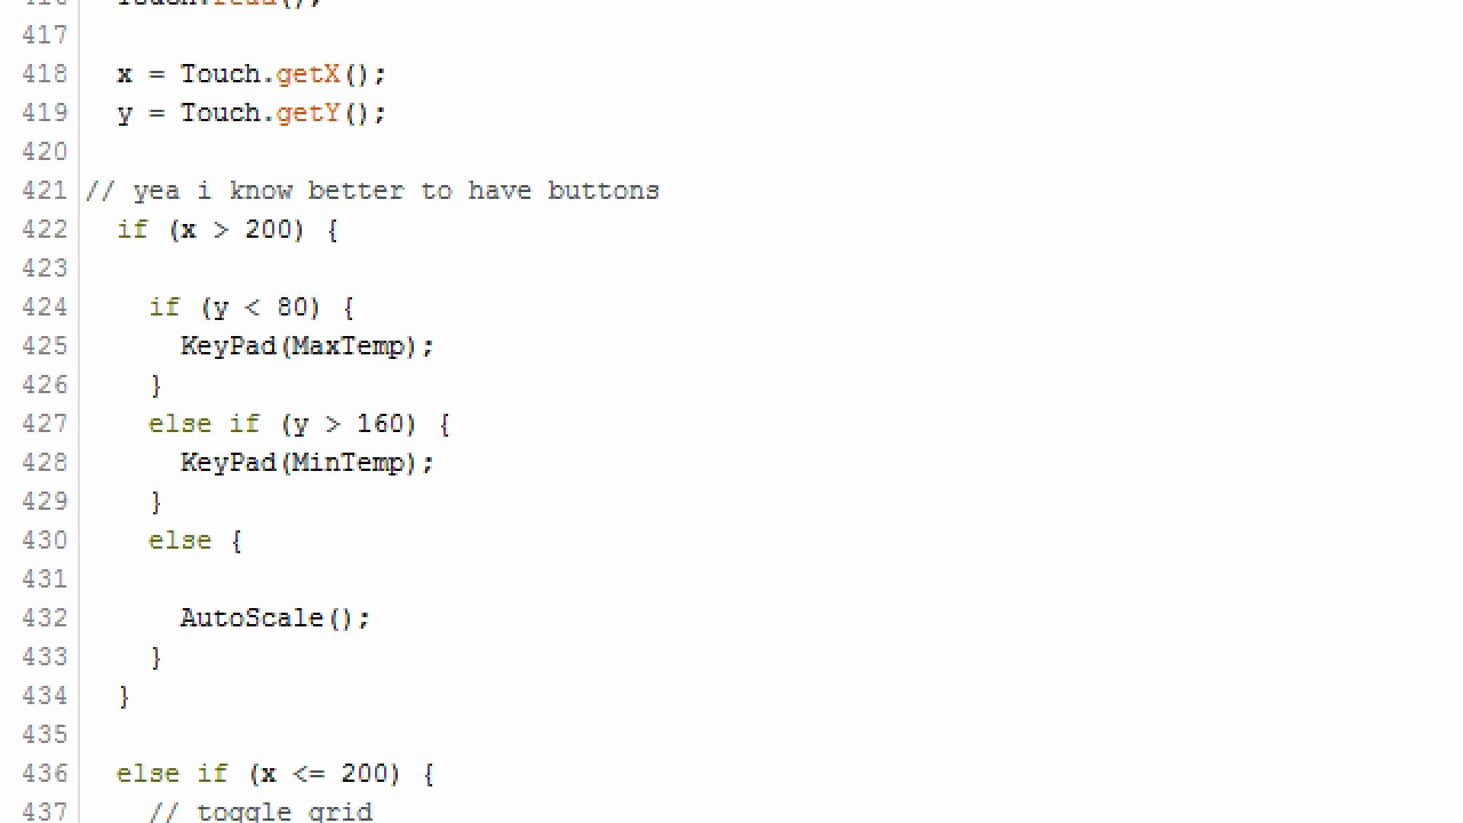
pyautogui.scroll(-3)
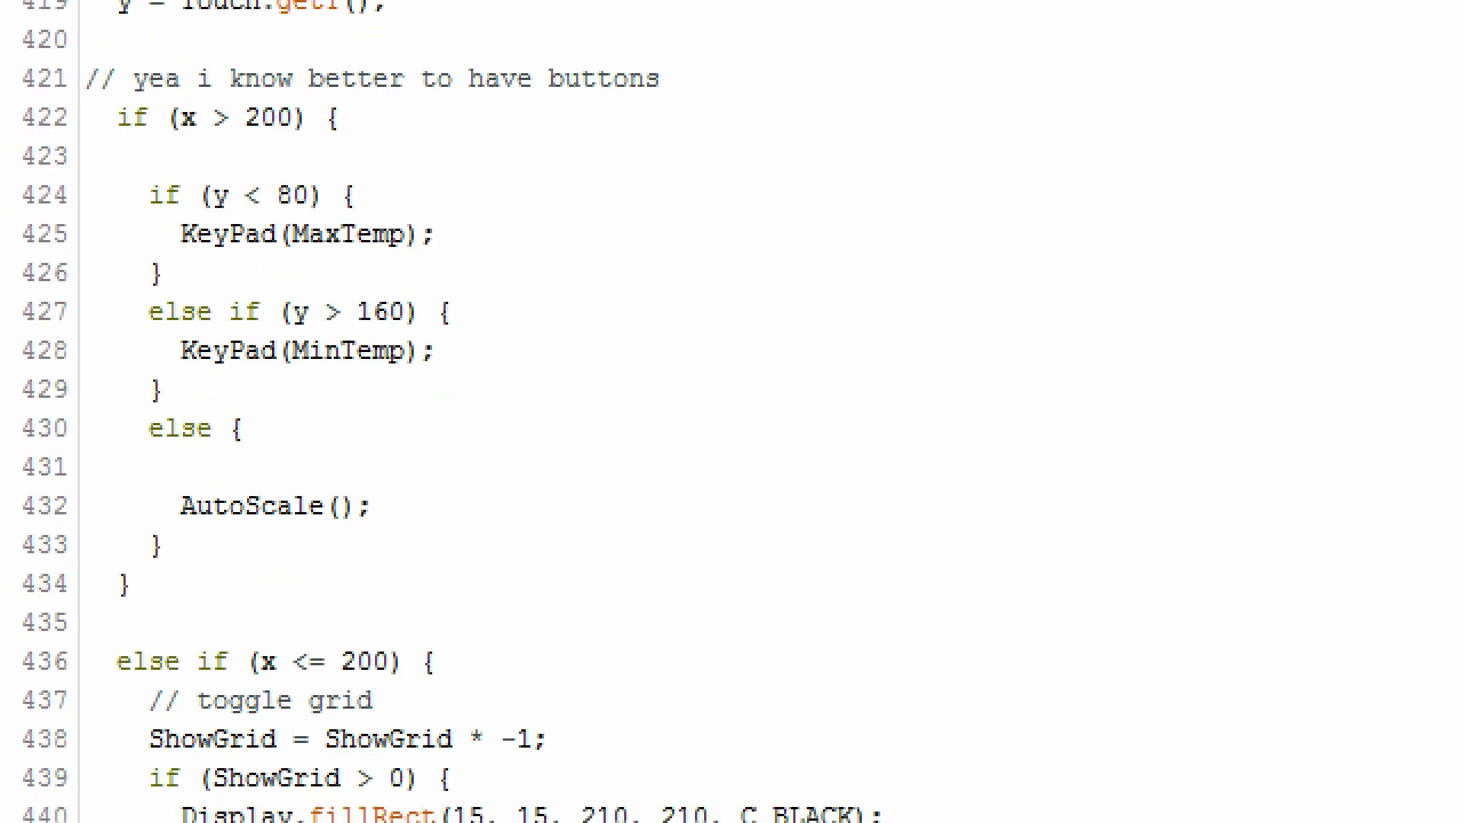
pyautogui.scroll(-3)
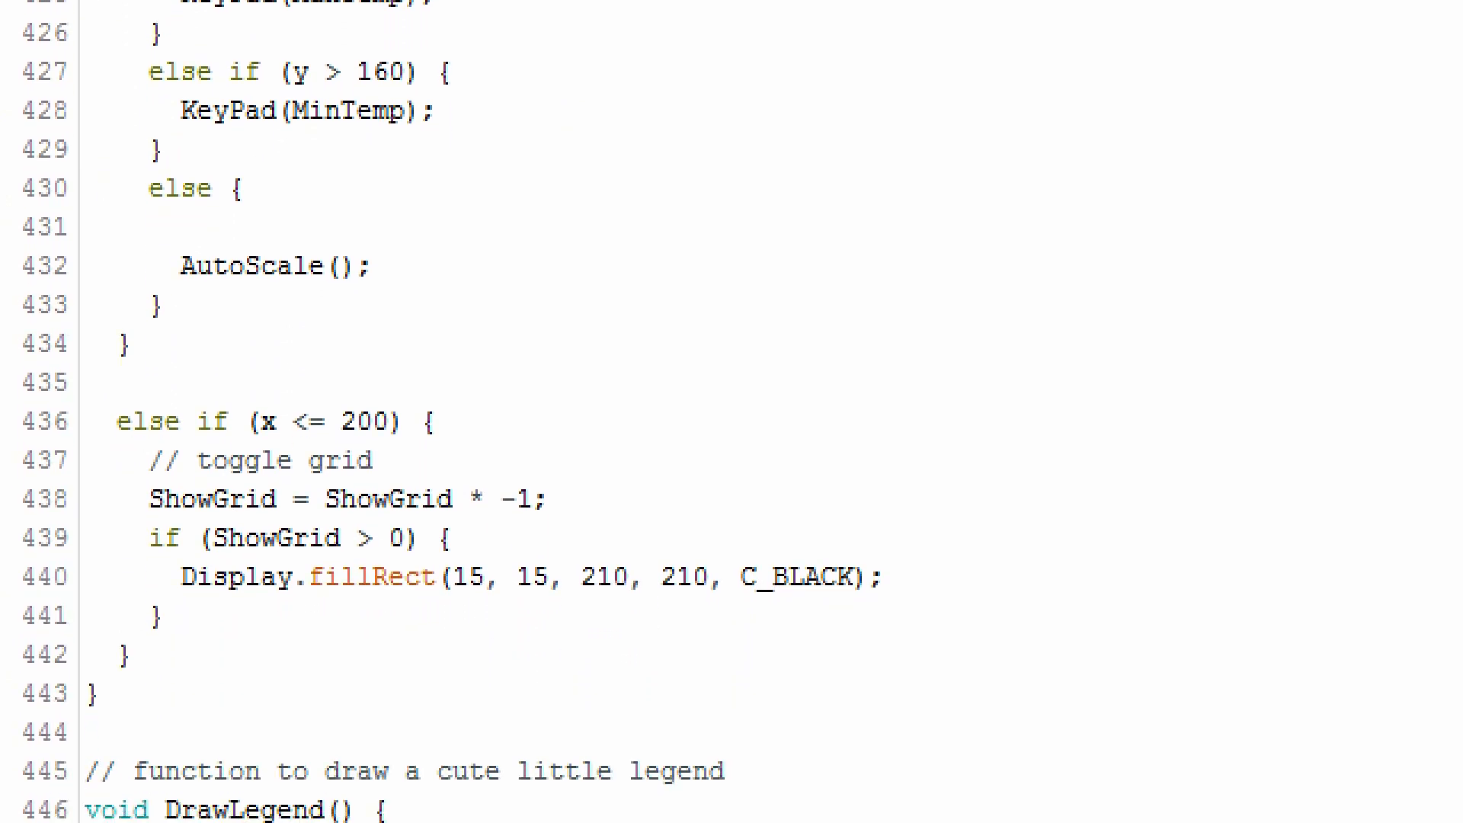
pyautogui.scroll(-3)
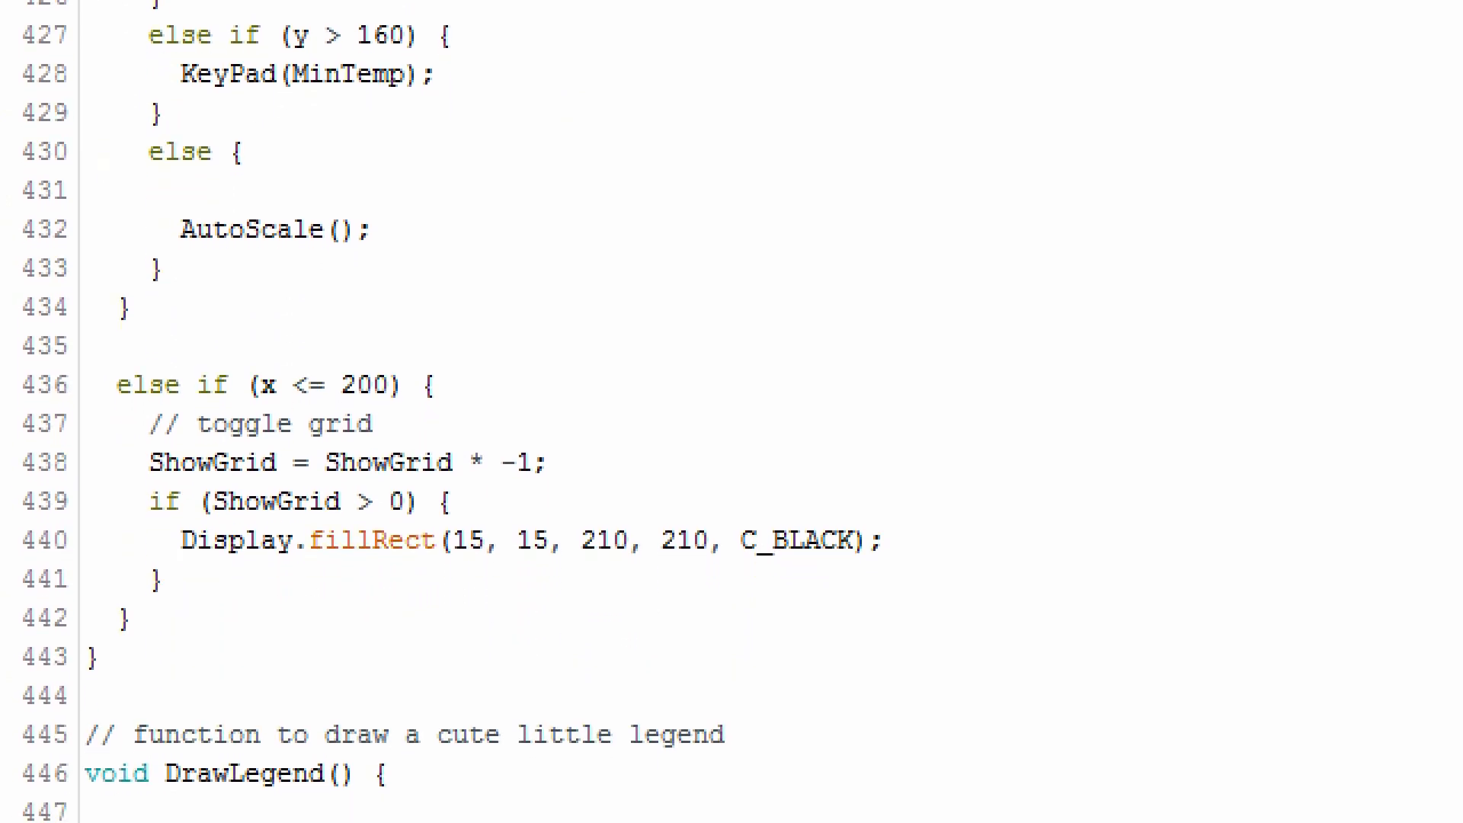